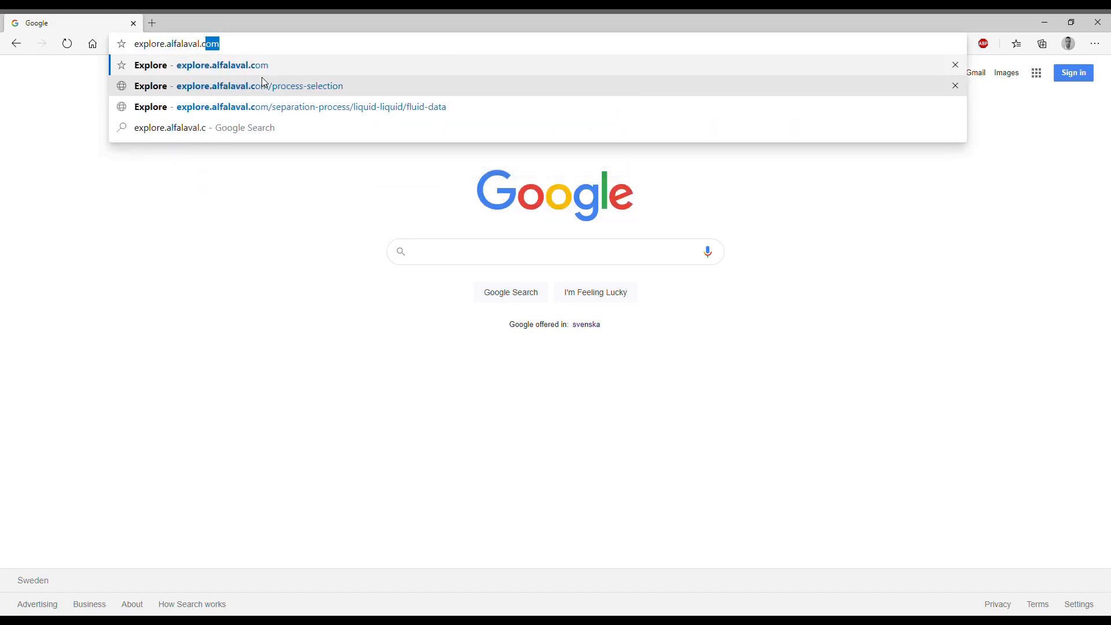
- Open explore.alfalaval.com and bring the Get started, Lab spin tests and Pilot tests cards into view
{"action": "left_click", "coordinate": [222, 65]}
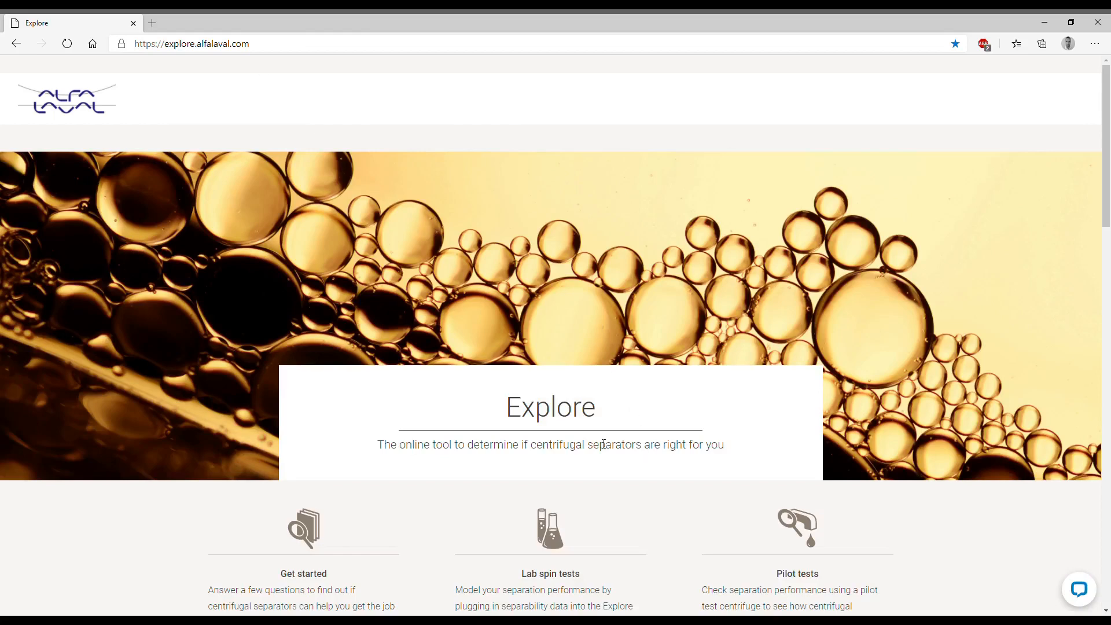
{"action": "scroll", "scroll_direction": "down", "scroll_amount": 3}
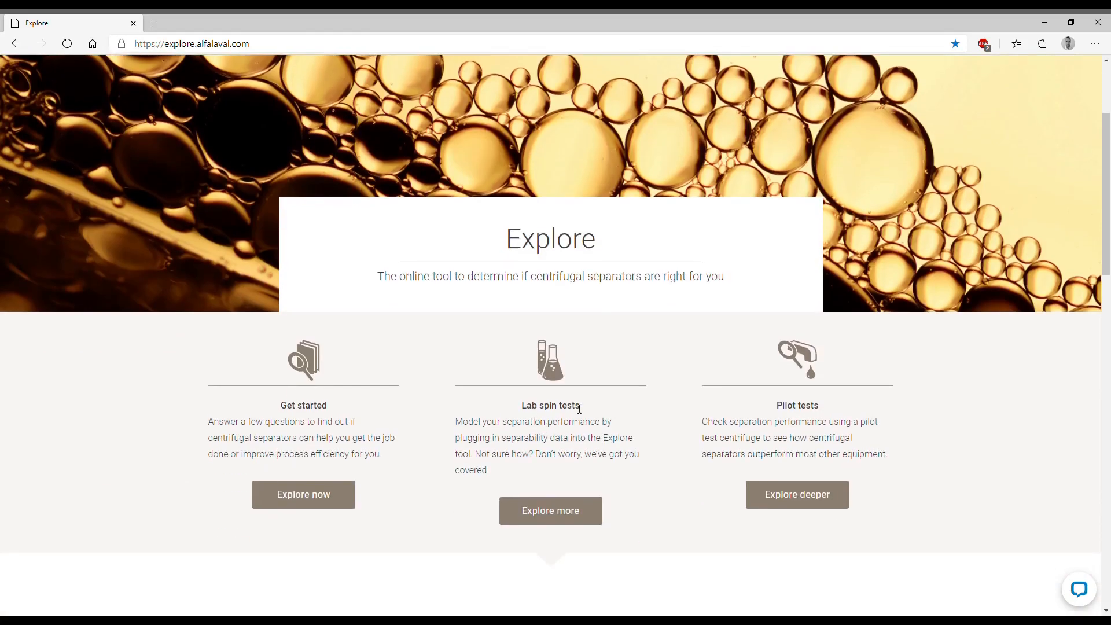
{"action": "mouse_move", "coordinate": [517, 420]}
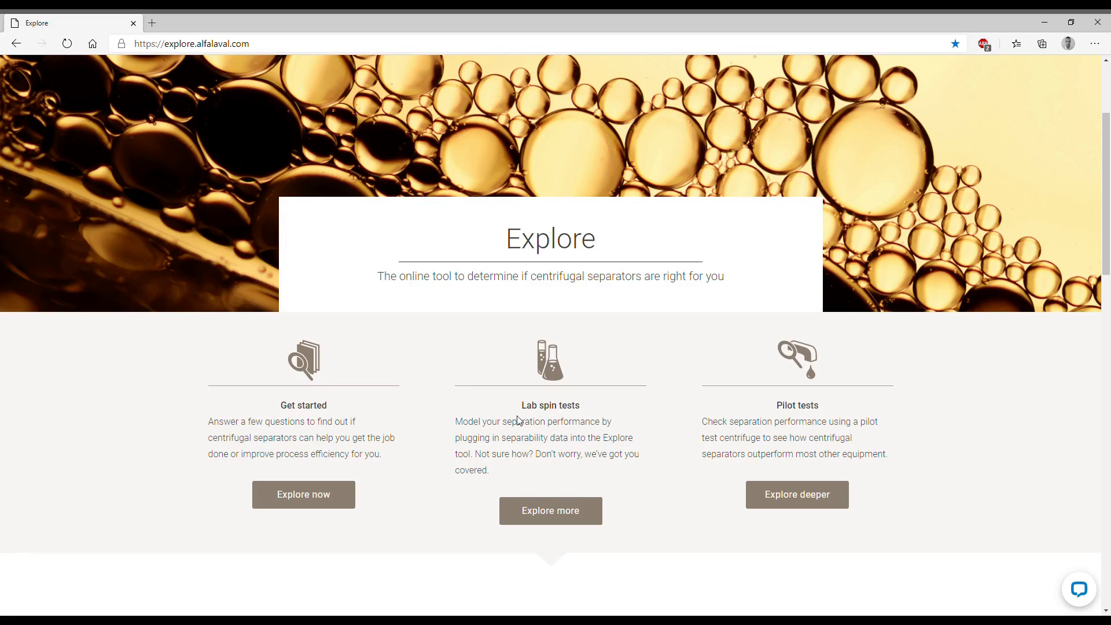
- Open the Lab spin tests page and read down past the 'What is a spin test?' explanation
{"action": "left_click", "coordinate": [551, 511]}
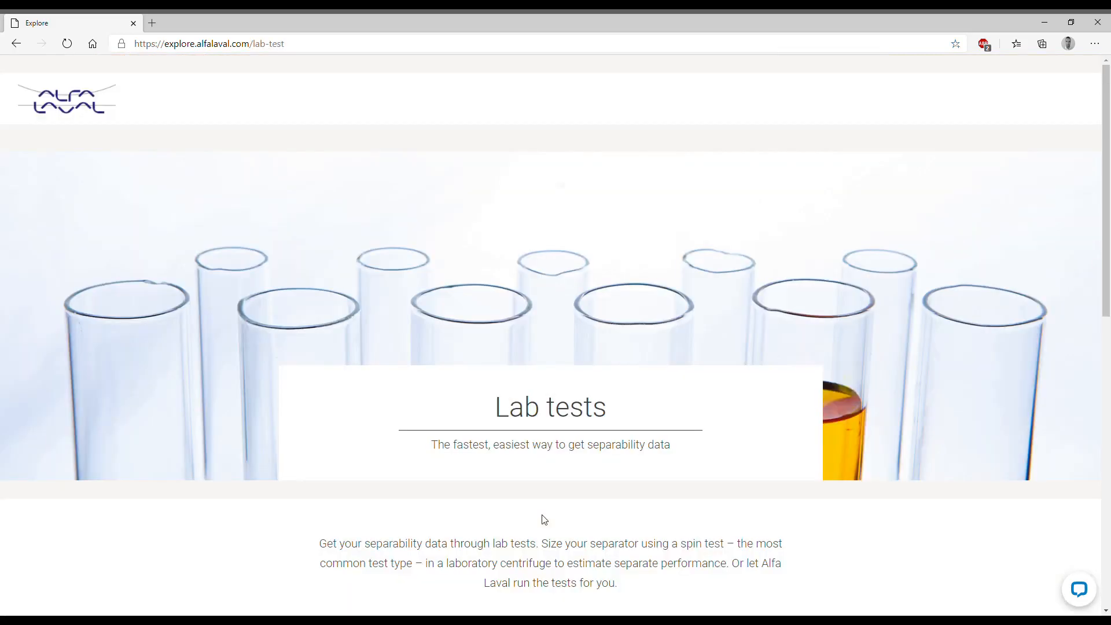
{"action": "mouse_move", "coordinate": [514, 472]}
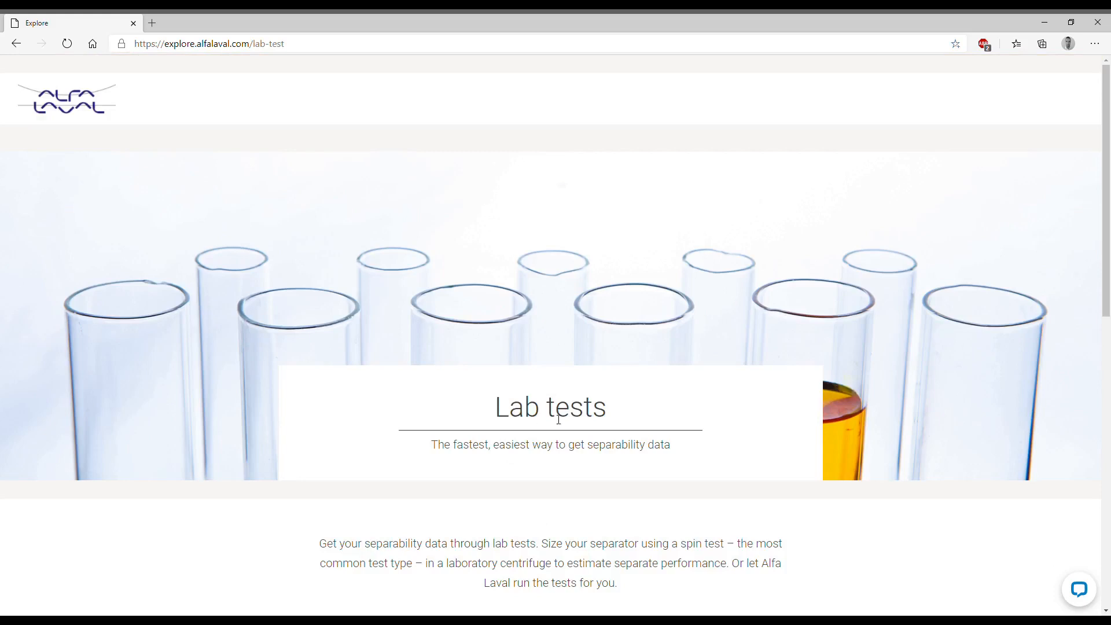
{"action": "scroll", "scroll_direction": "down", "scroll_amount": 3}
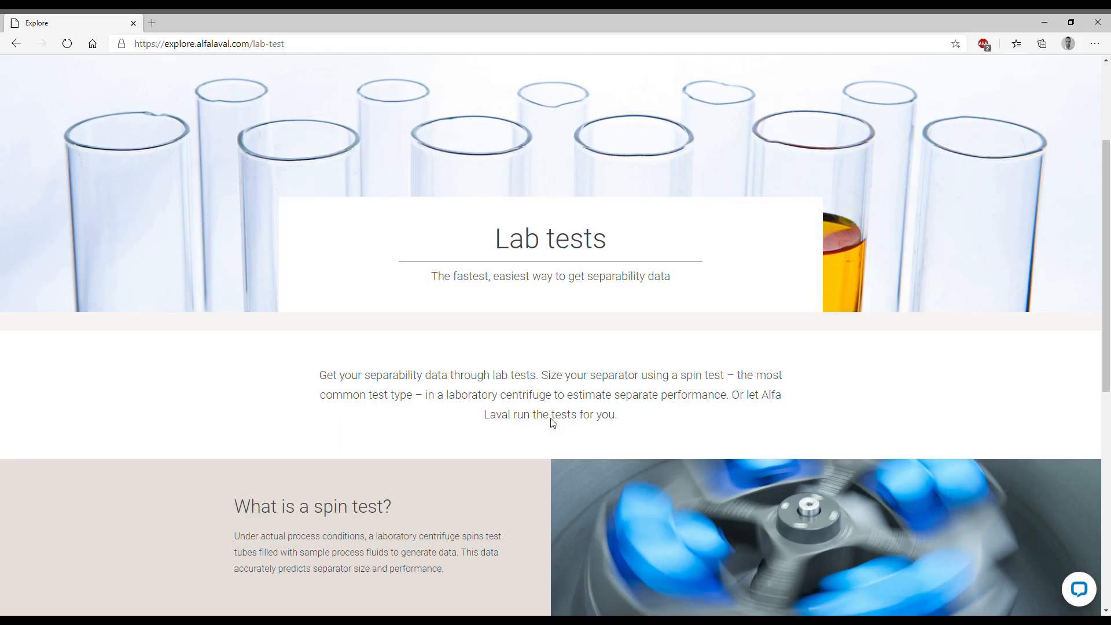
{"action": "mouse_move", "coordinate": [555, 424]}
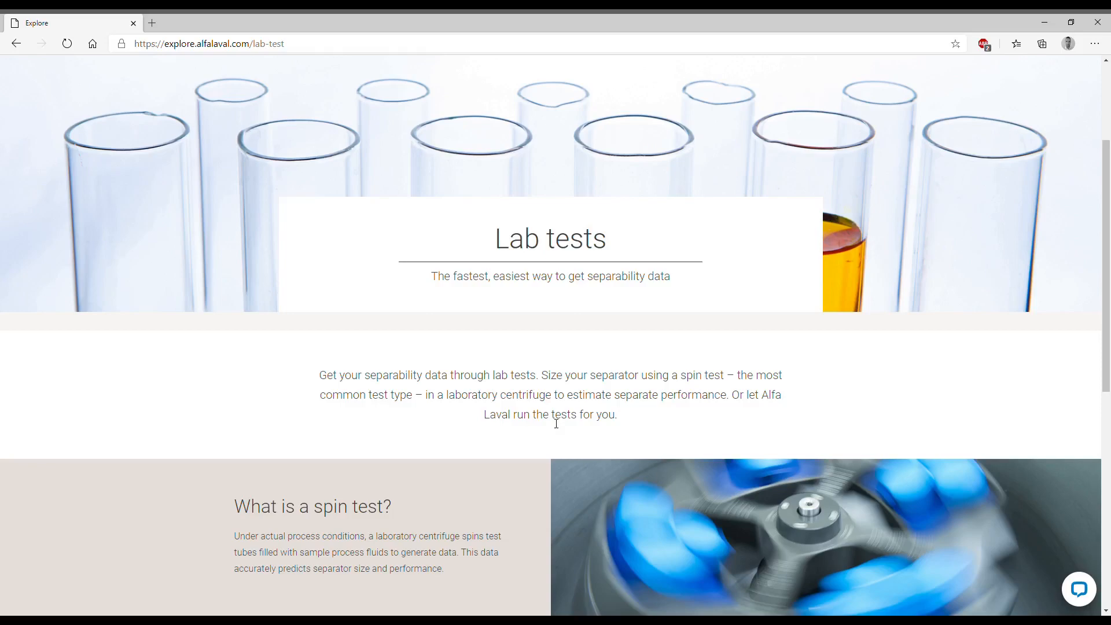
{"action": "scroll", "scroll_direction": "down", "scroll_amount": 3}
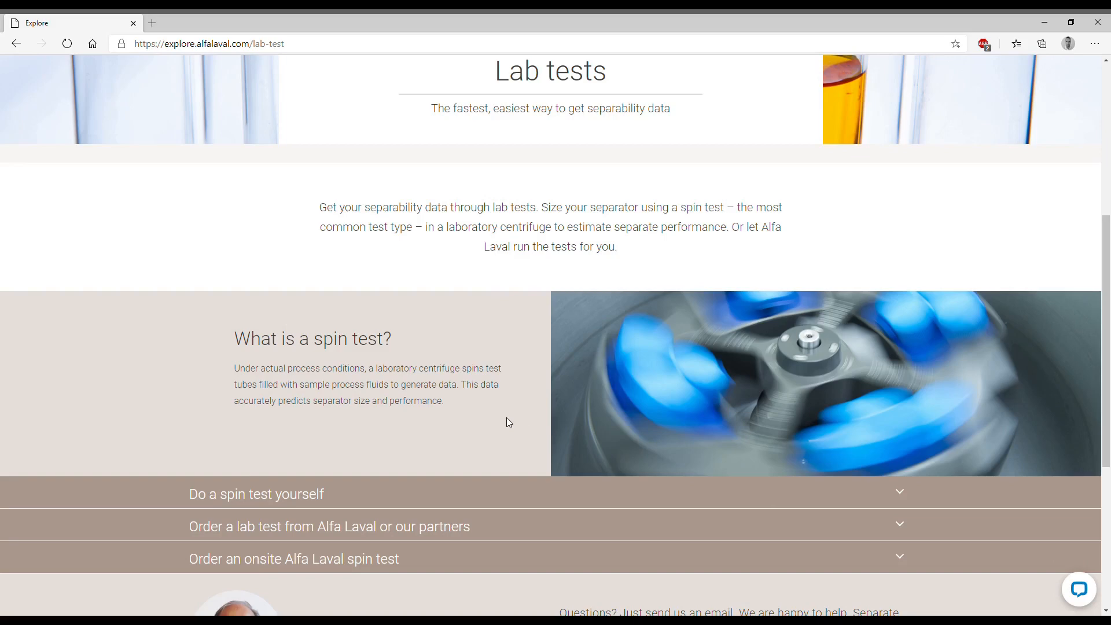
{"action": "mouse_move", "coordinate": [427, 416]}
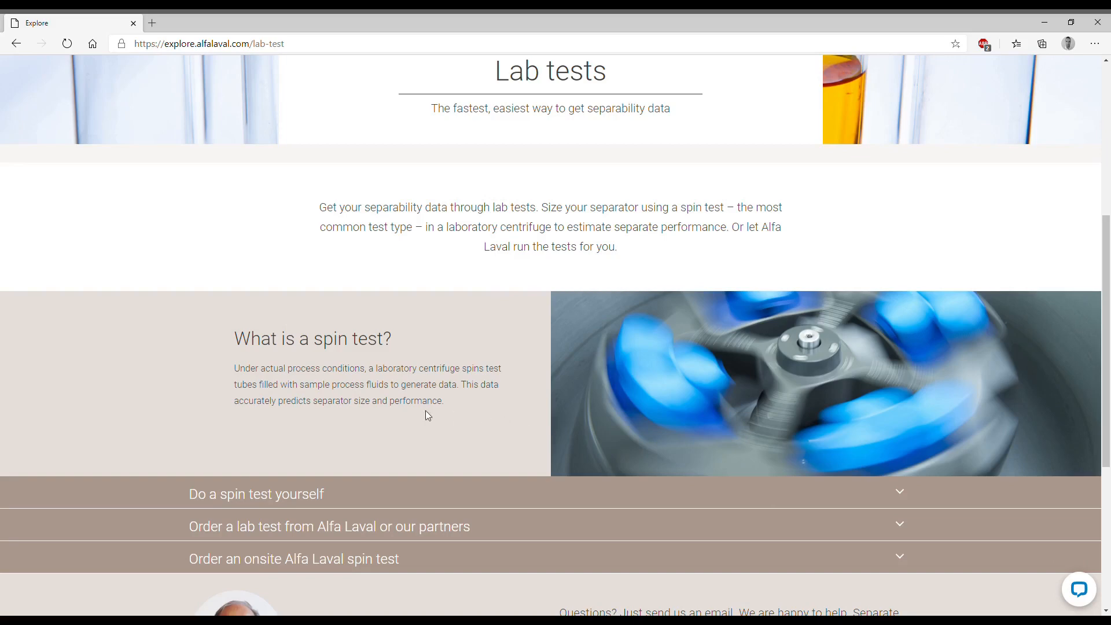
{"action": "scroll", "scroll_direction": "down", "scroll_amount": 3}
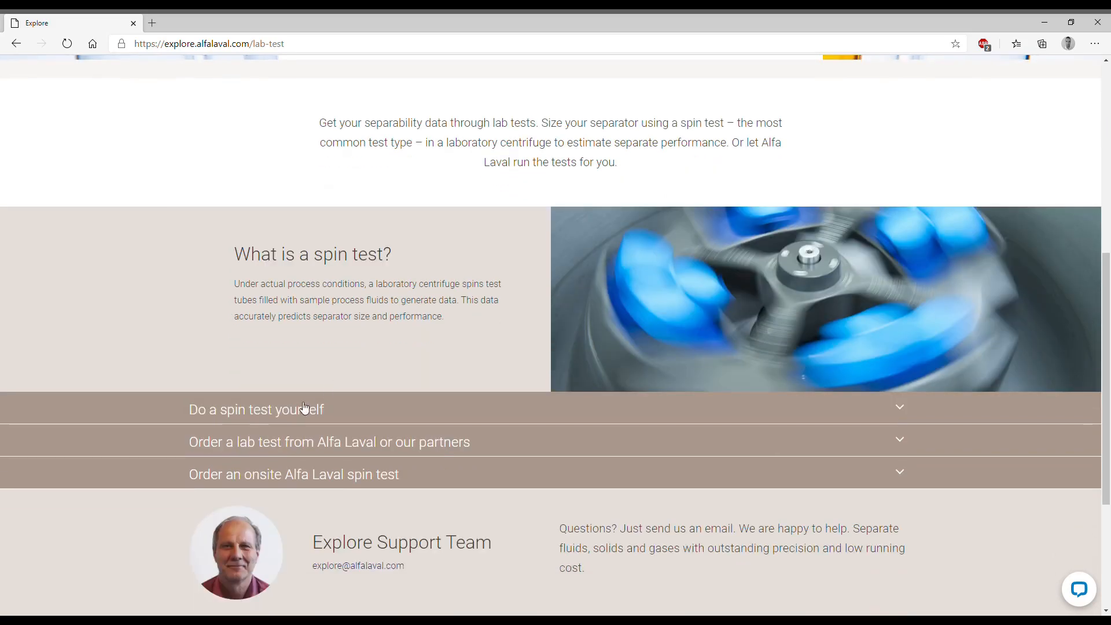
- Expand 'Do a spin test yourself' and bring the empty Spin Test Analysis form into view
{"action": "left_click", "coordinate": [256, 408]}
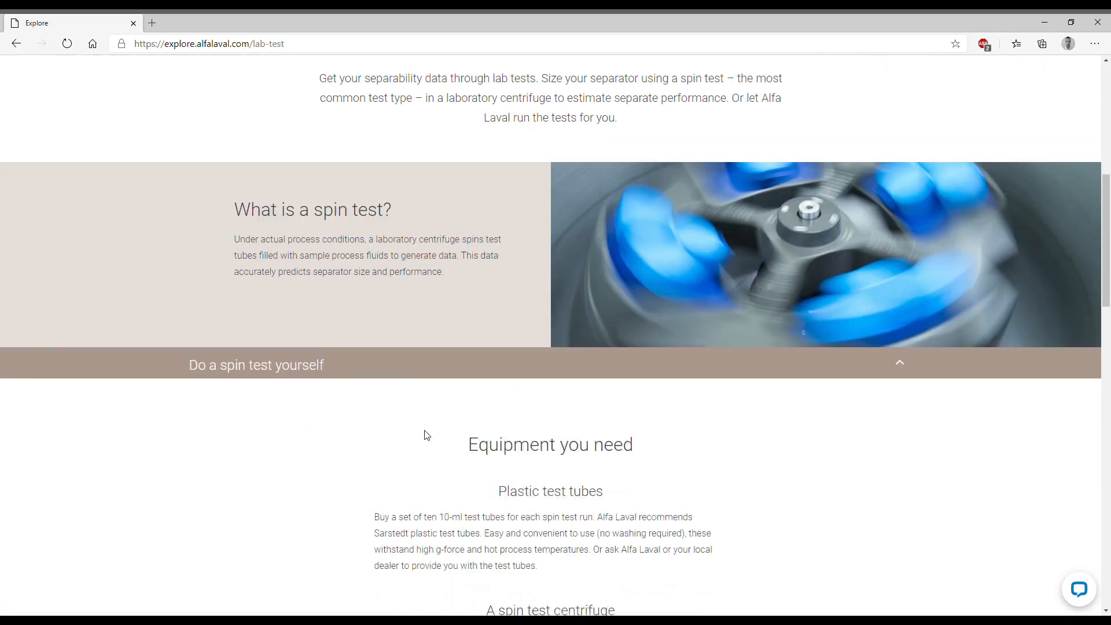
{"action": "scroll", "scroll_direction": "down", "scroll_amount": 3}
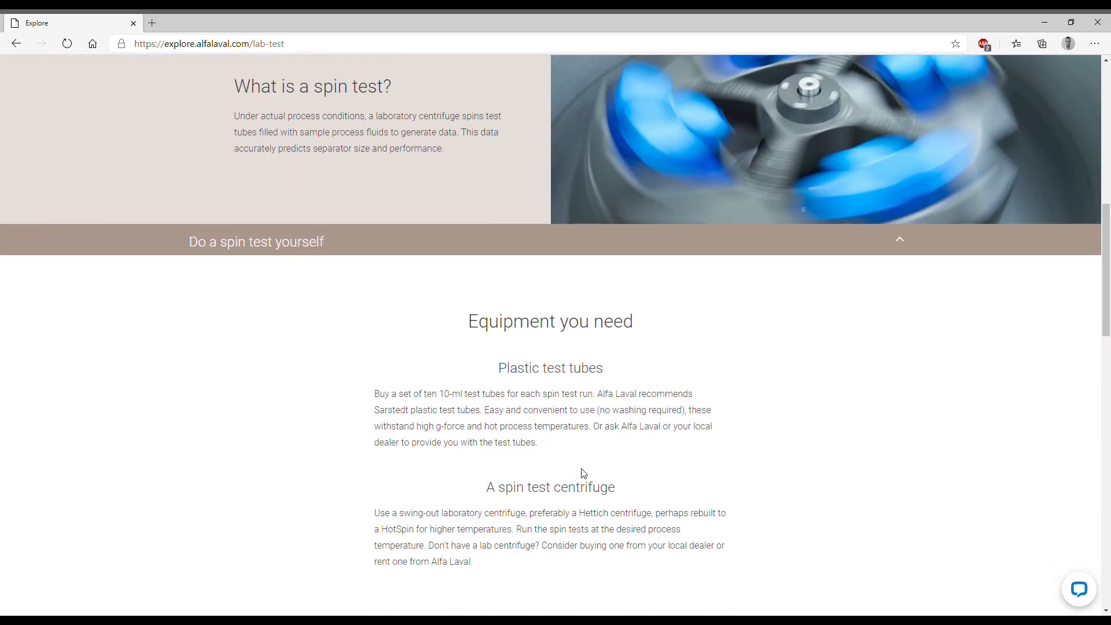
{"action": "scroll", "scroll_direction": "down", "scroll_amount": 3}
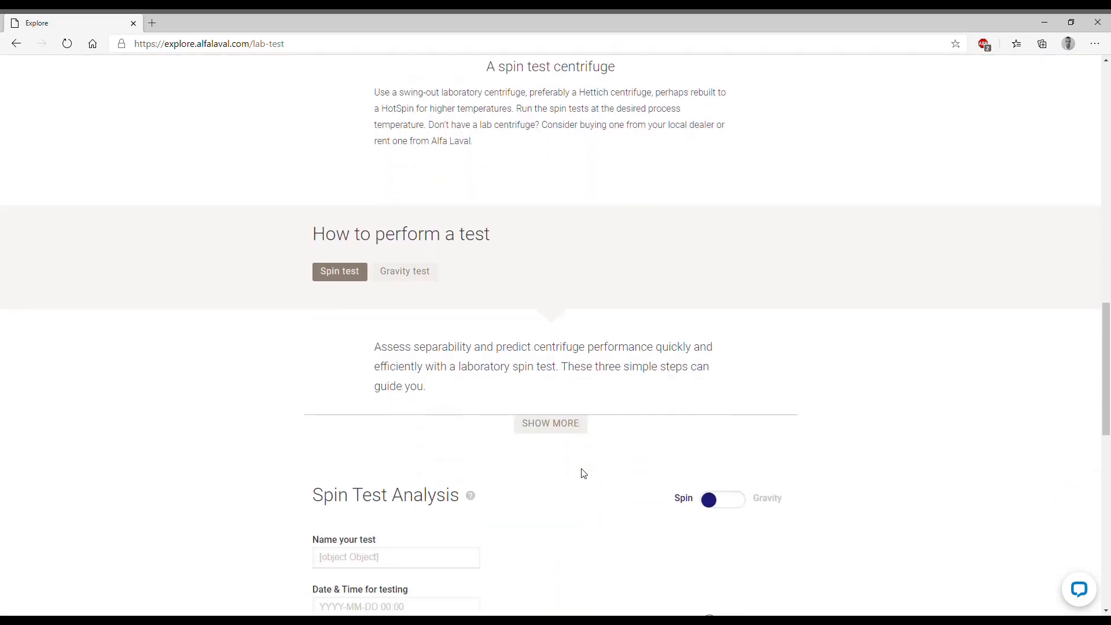
{"action": "scroll", "scroll_direction": "down", "scroll_amount": 3}
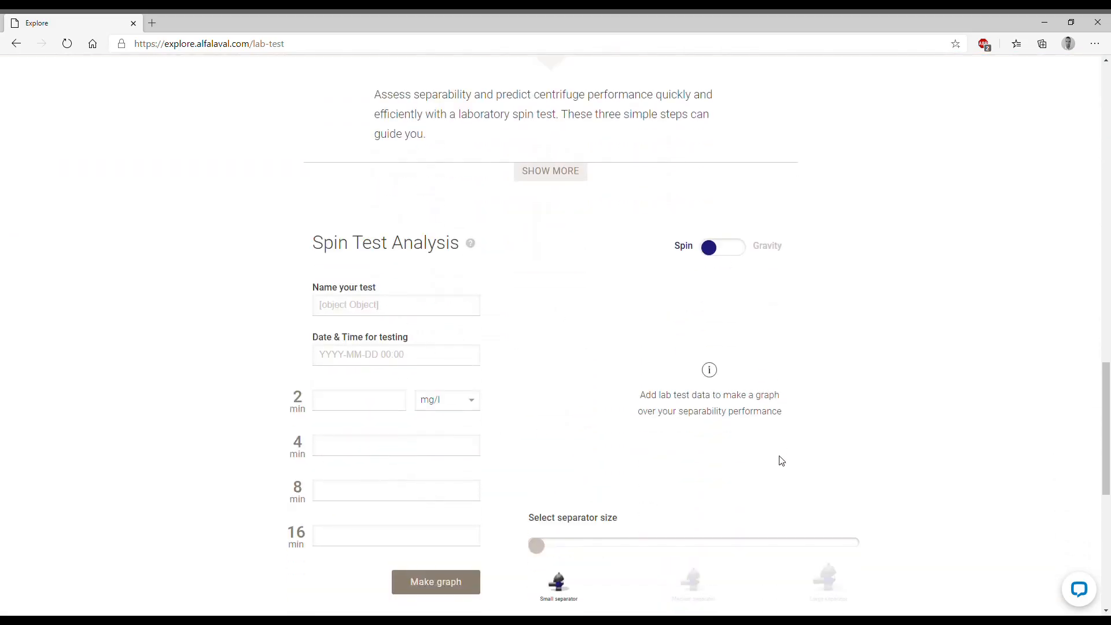
{"action": "scroll", "scroll_direction": "down", "scroll_amount": 3}
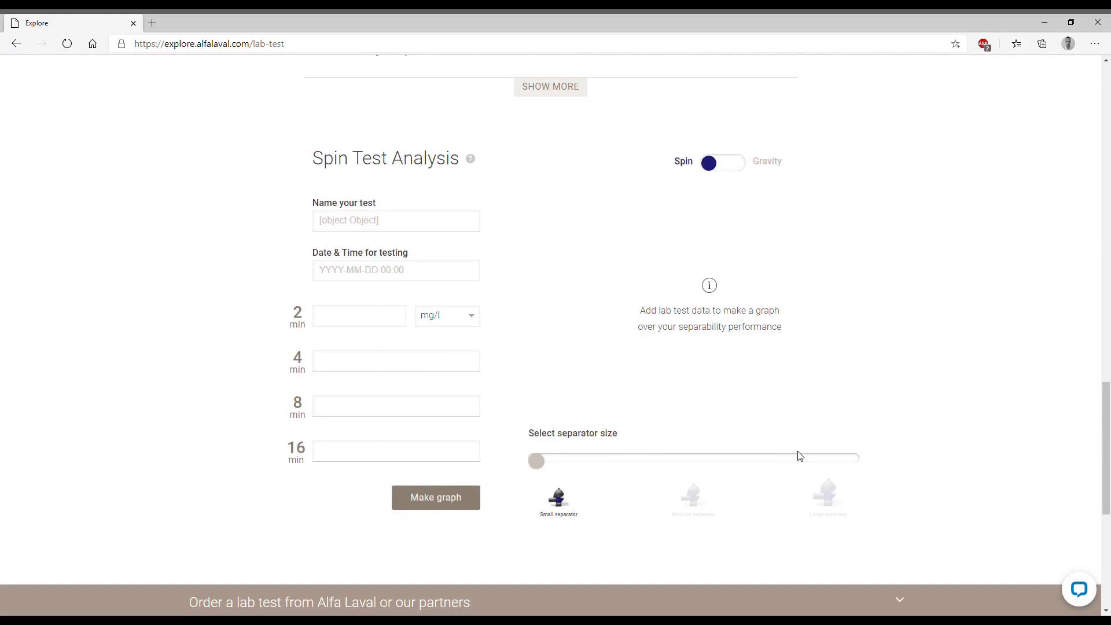
{"action": "mouse_move", "coordinate": [809, 485]}
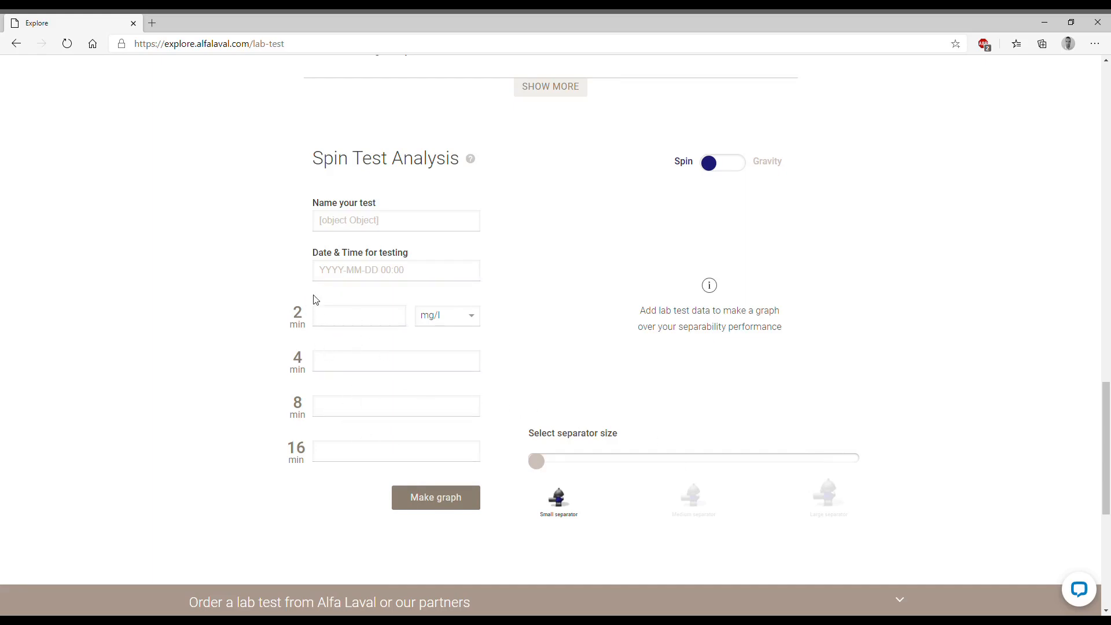
{"action": "left_click", "coordinate": [396, 220]}
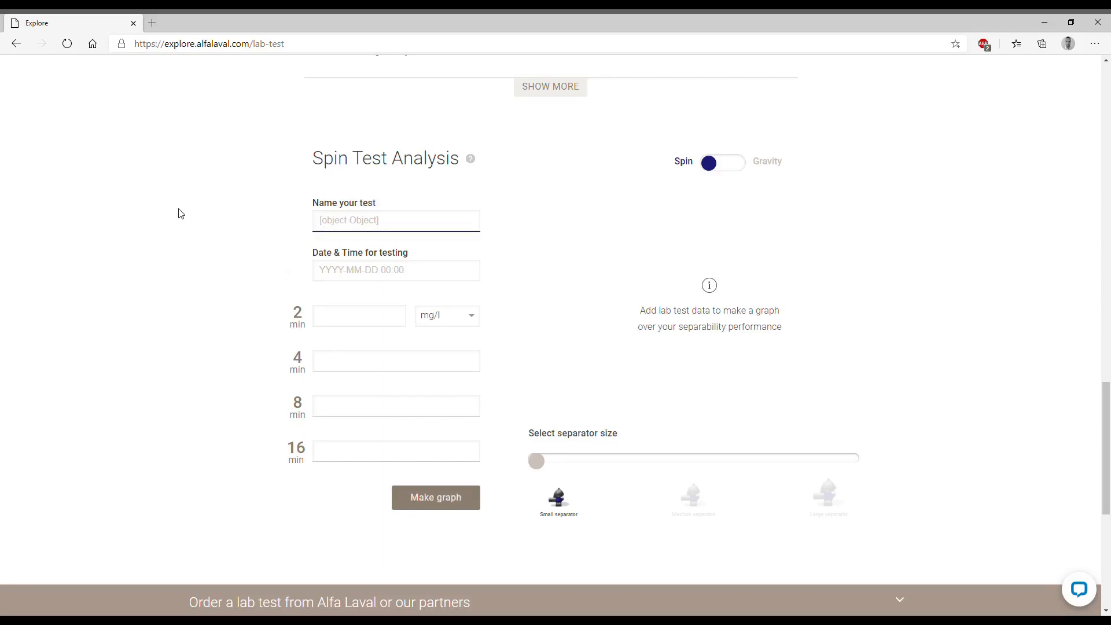
{"action": "type", "text": "Test 1"}
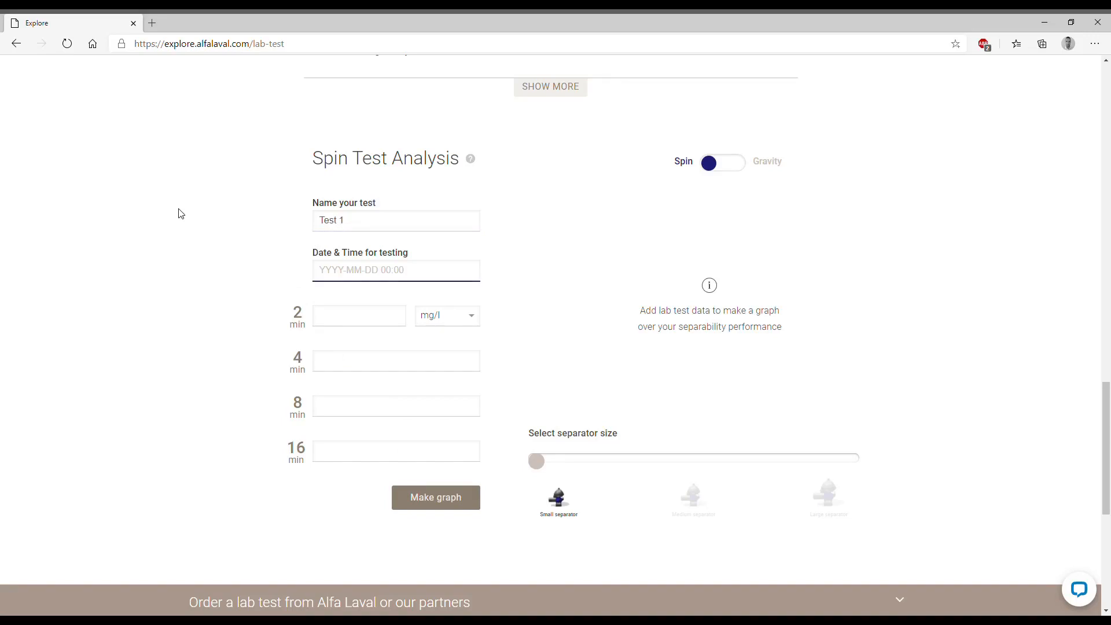
{"action": "type", "text": "2020-12-02"}
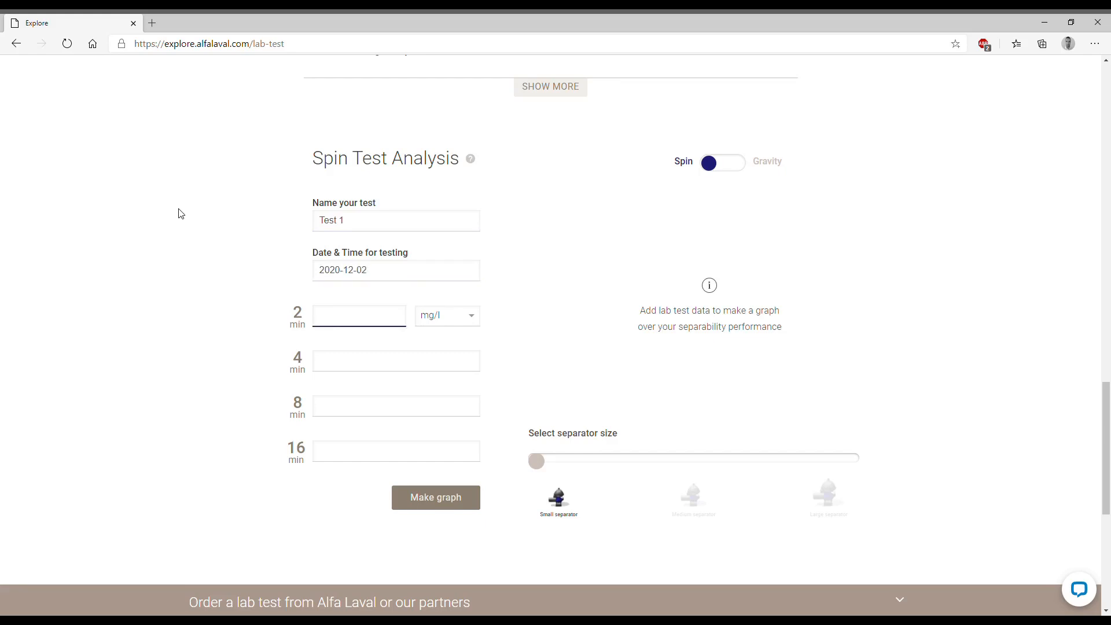
{"action": "left_click", "coordinate": [396, 270]}
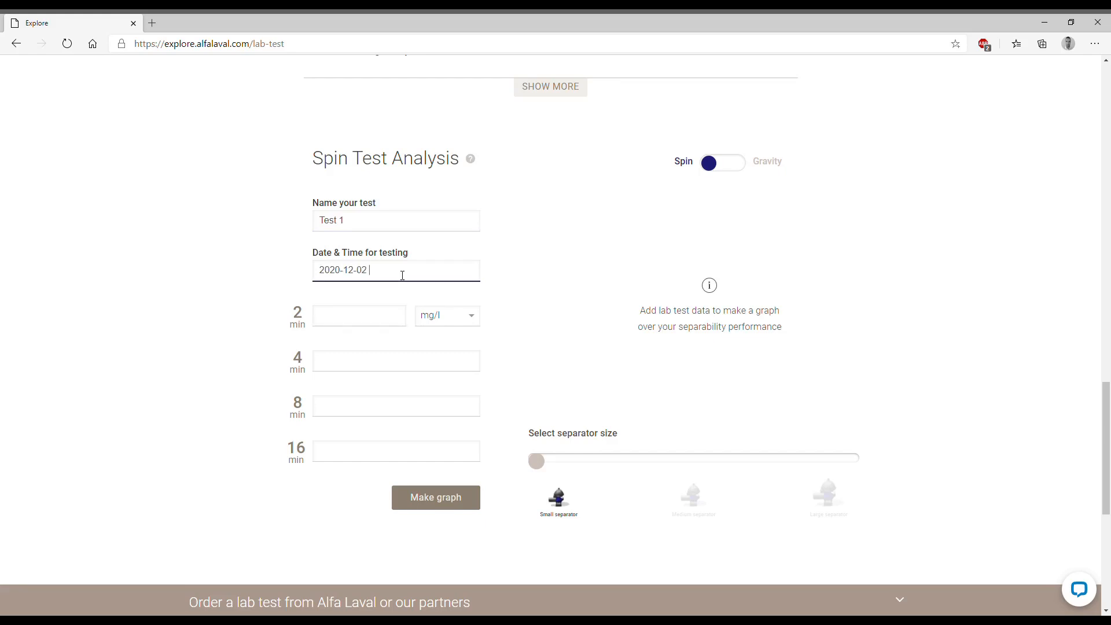
{"action": "type", "text": "14:0"}
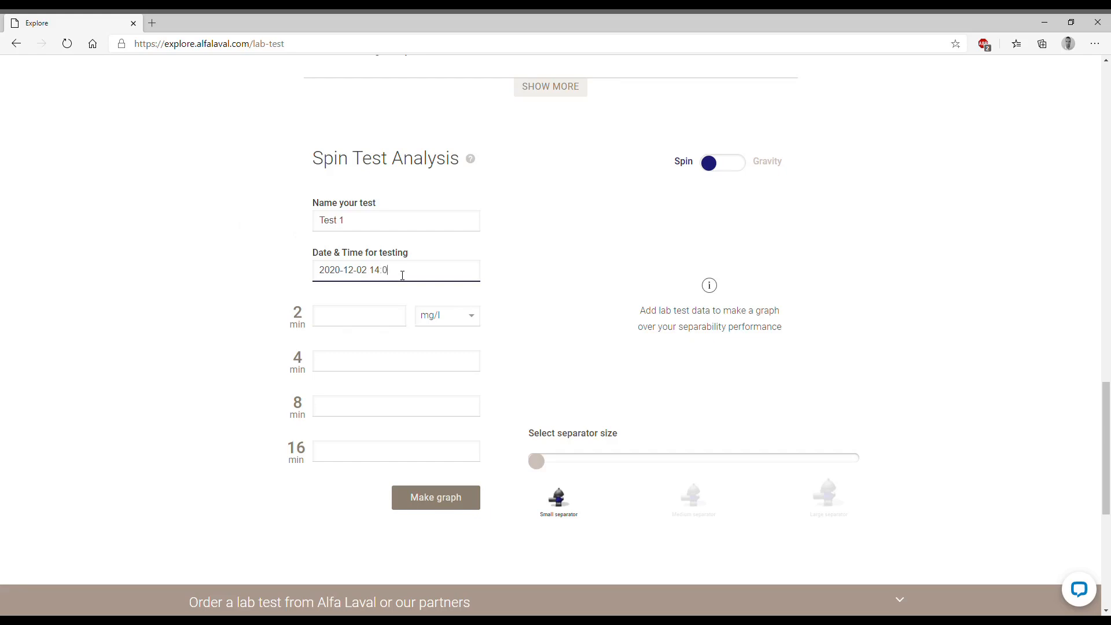
{"action": "left_click", "coordinate": [358, 315]}
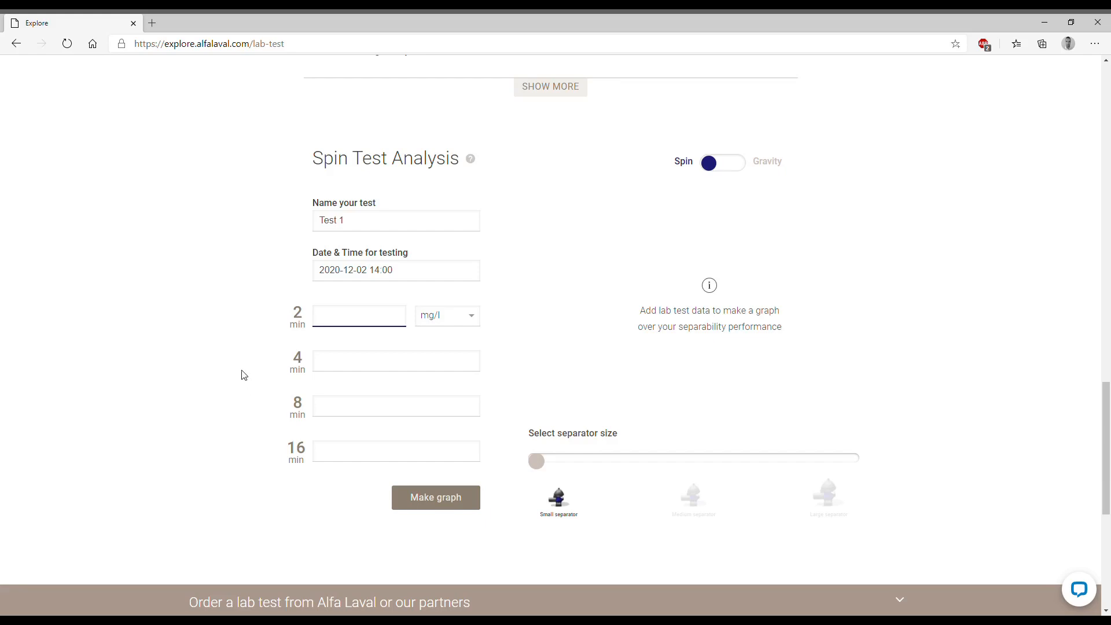
{"action": "mouse_move", "coordinate": [243, 340]}
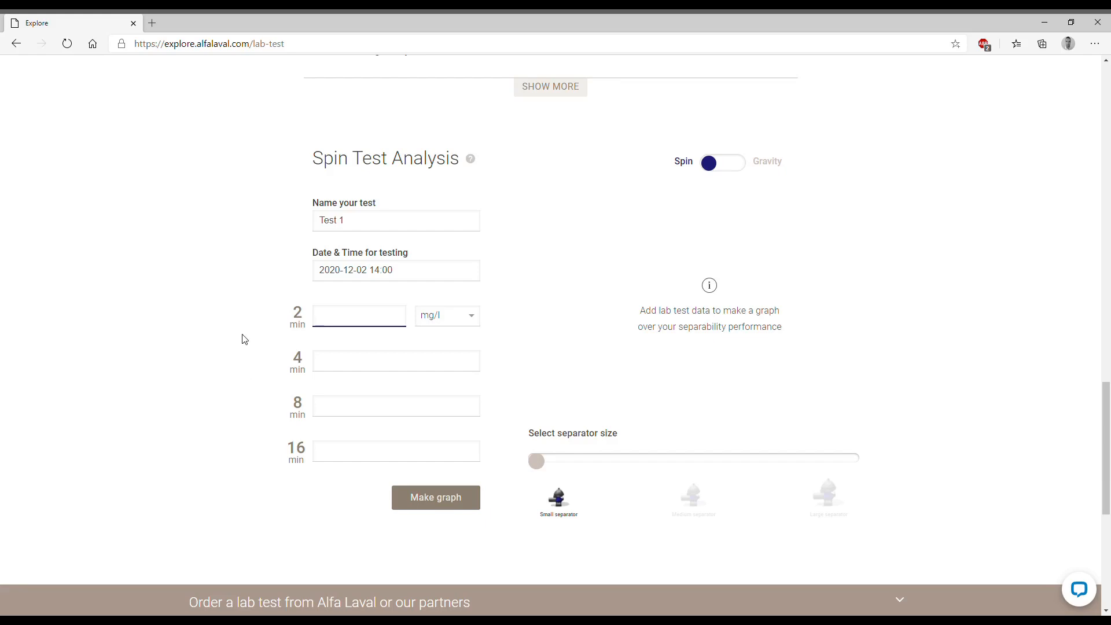
- Enter readings of 30, 15, 10 and 5 mg/l for the 2, 4, 8 and 16 minute spin times
{"action": "left_click", "coordinate": [359, 315]}
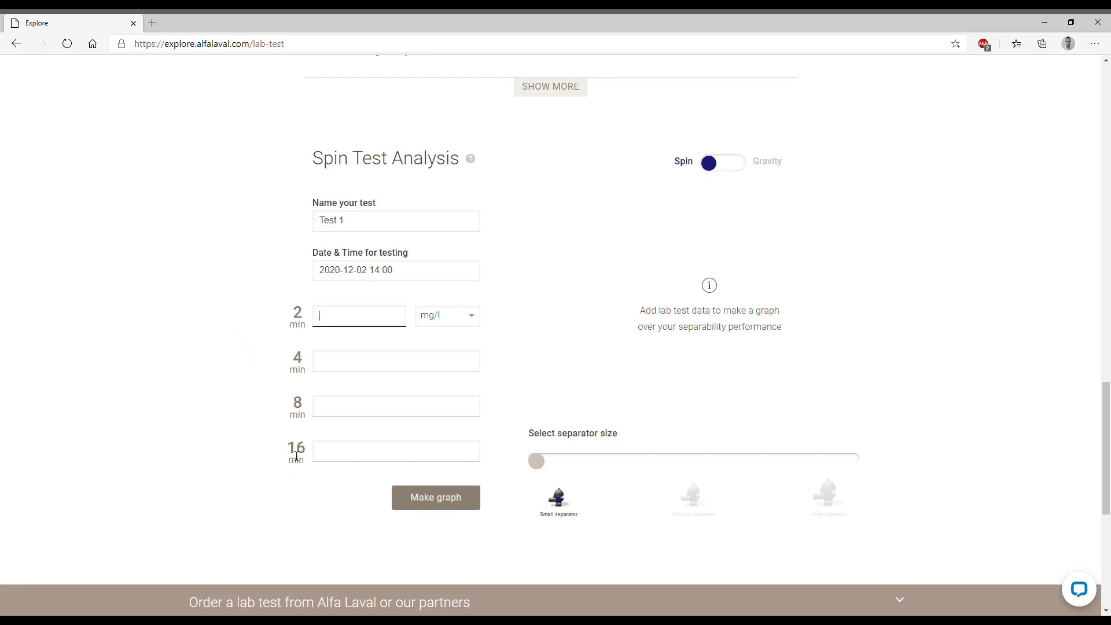
{"action": "mouse_move", "coordinate": [247, 363]}
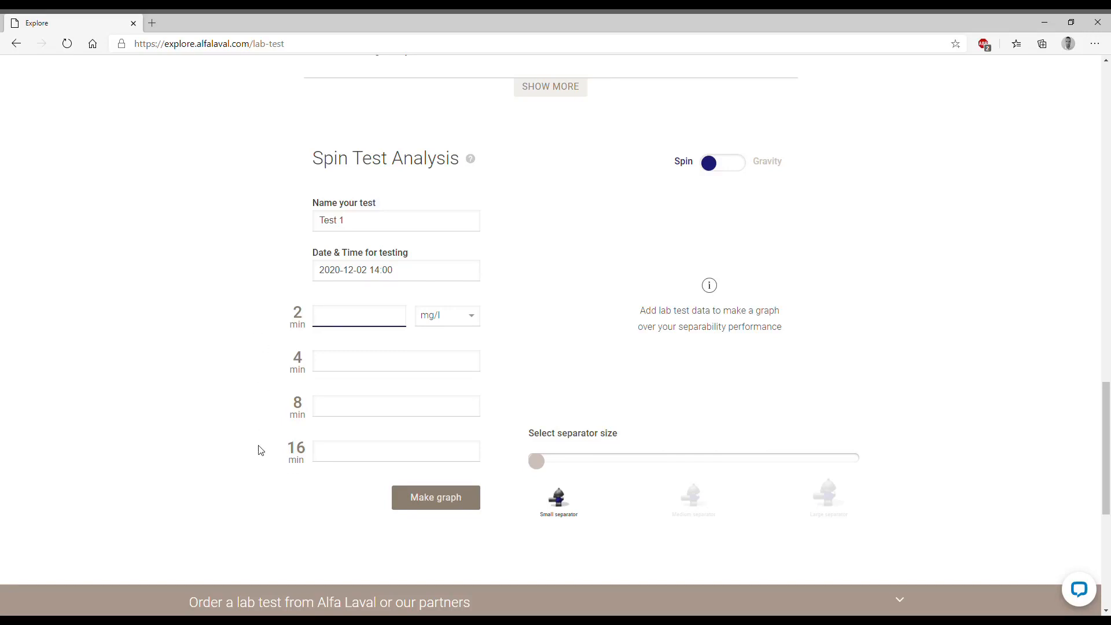
{"action": "type", "text": "30"}
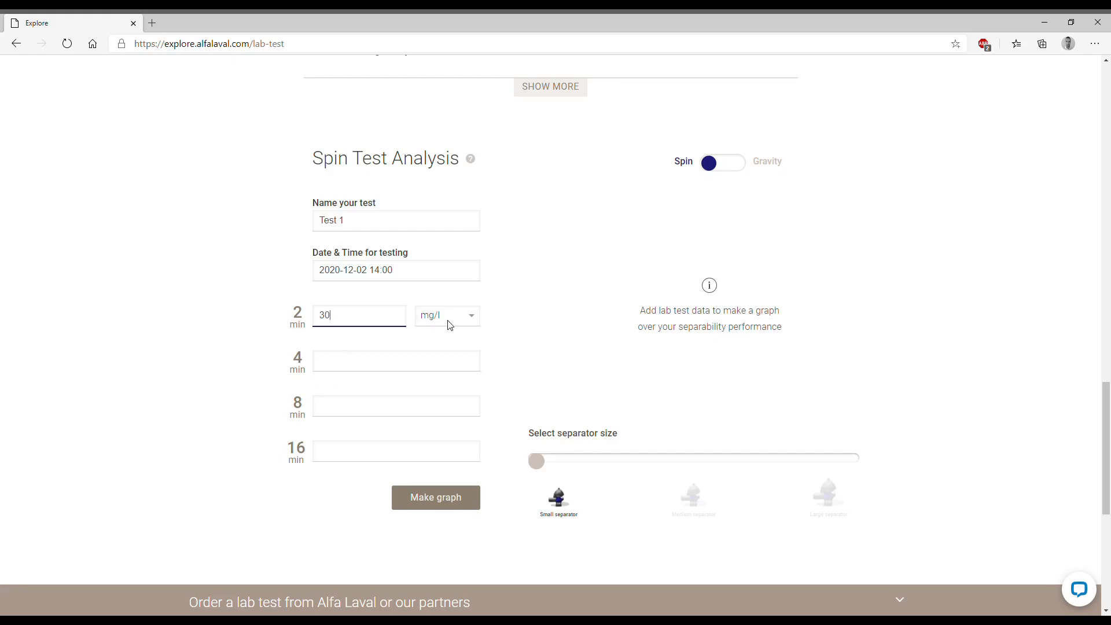
{"action": "left_click", "coordinate": [396, 361]}
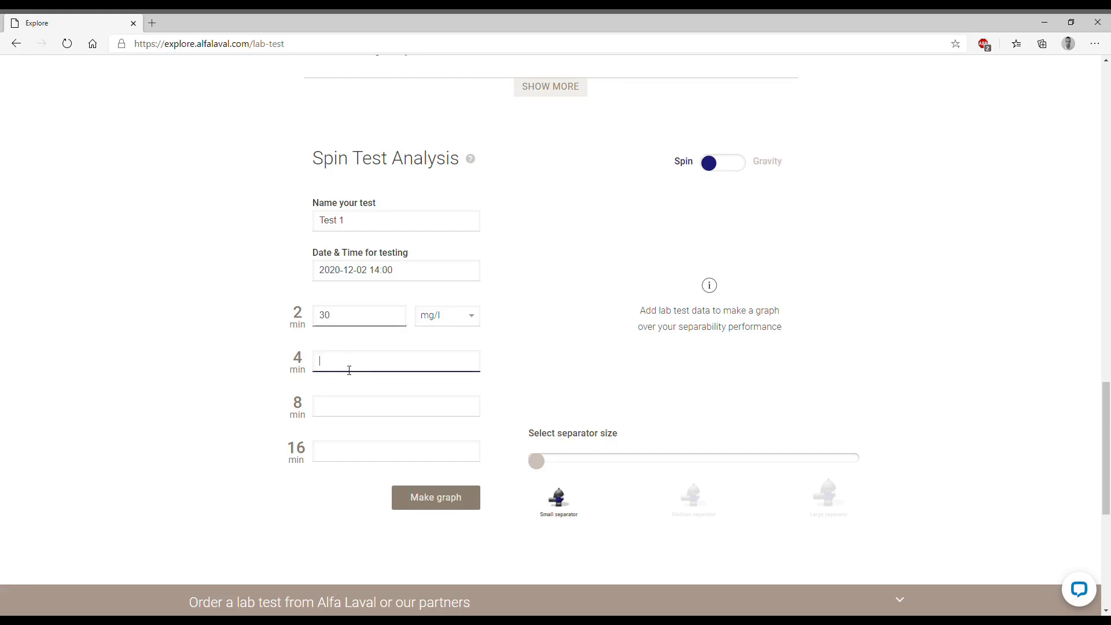
{"action": "type", "text": "15"}
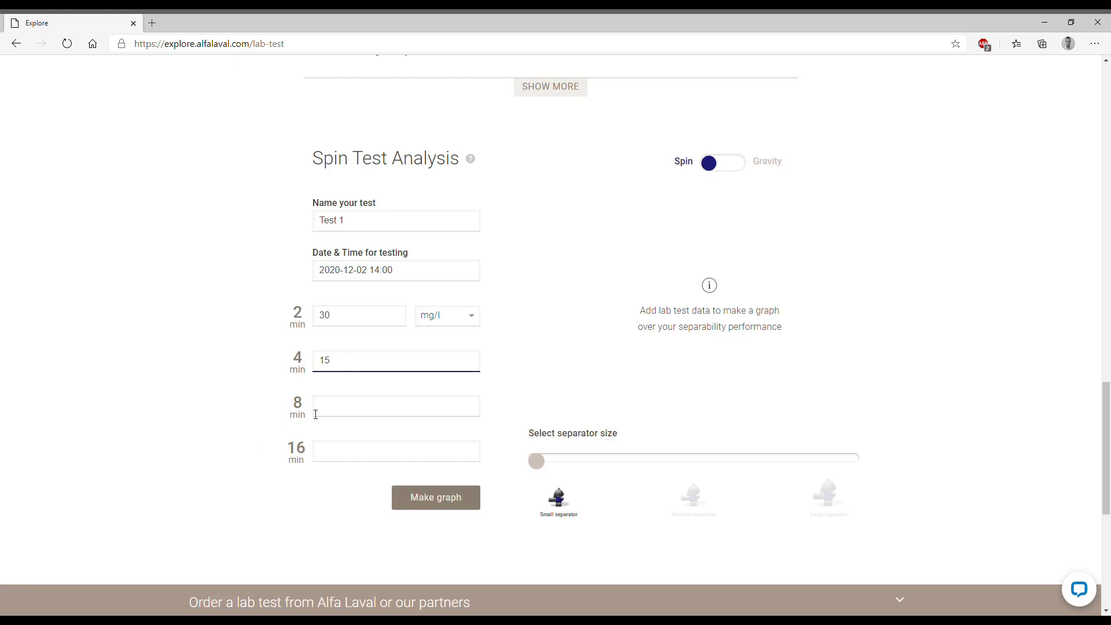
{"action": "type", "text": "10"}
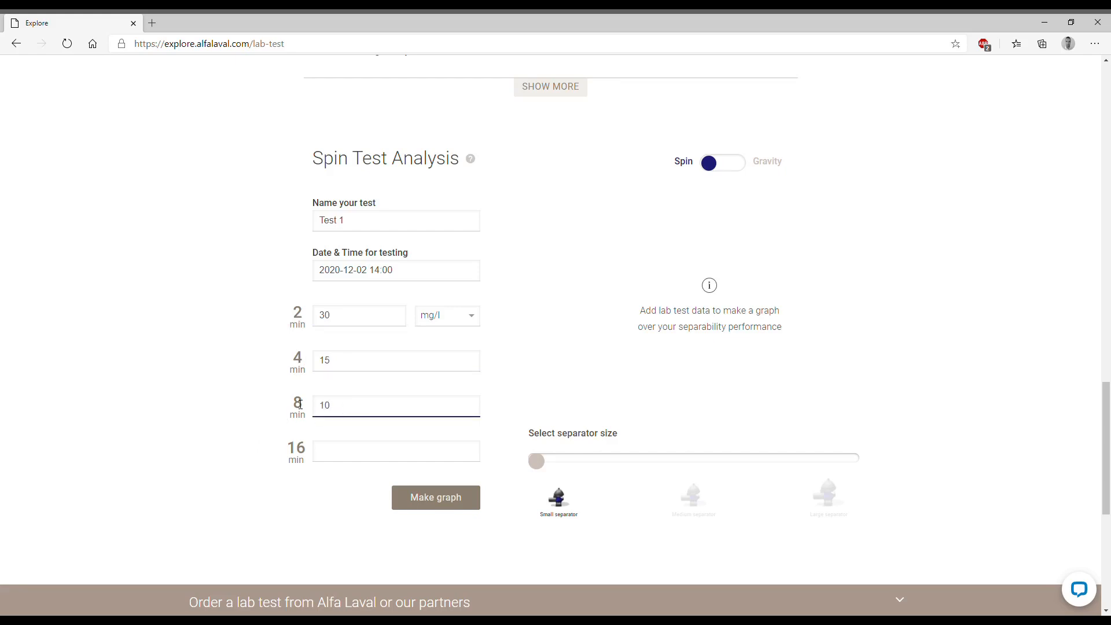
{"action": "type", "text": "5"}
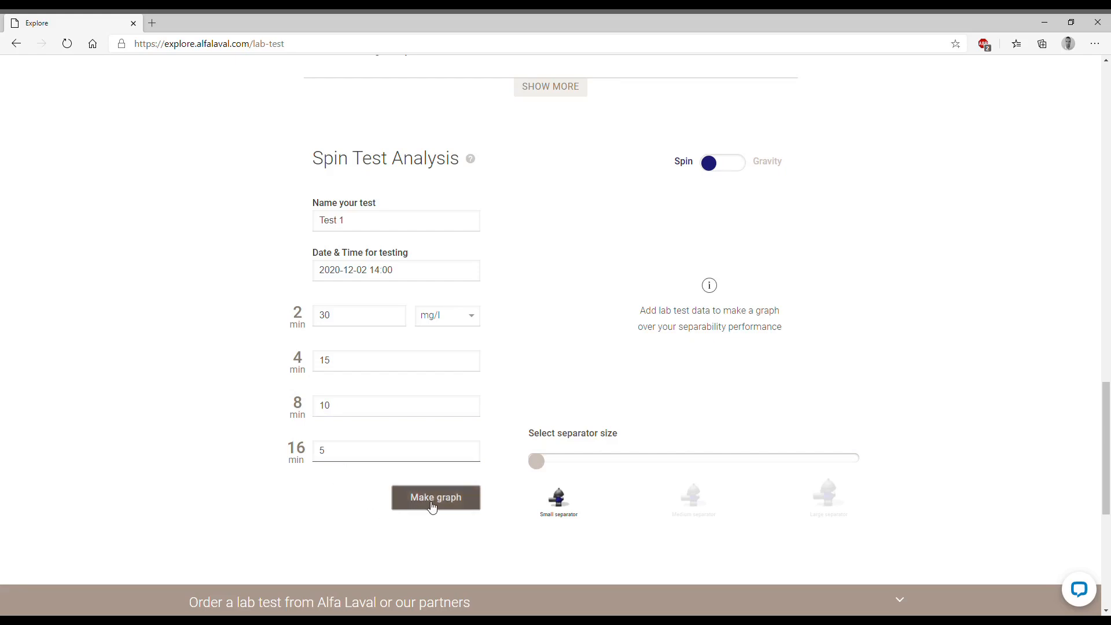
- Make the graph plotting Test 1's centrate clarity against flow
{"action": "left_click", "coordinate": [435, 496]}
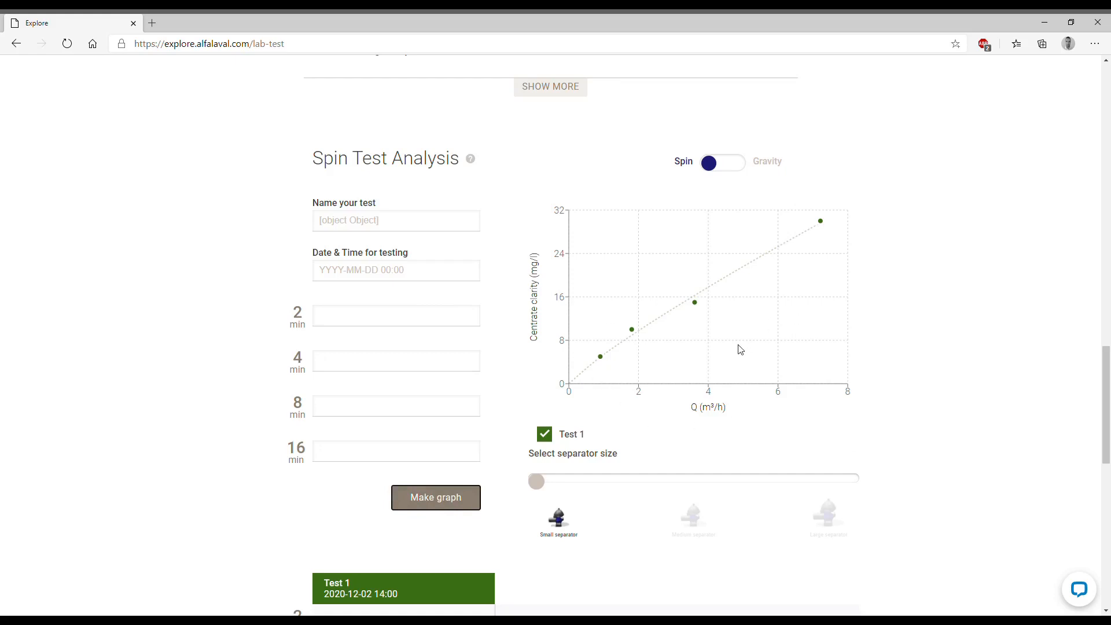
{"action": "mouse_move", "coordinate": [709, 367]}
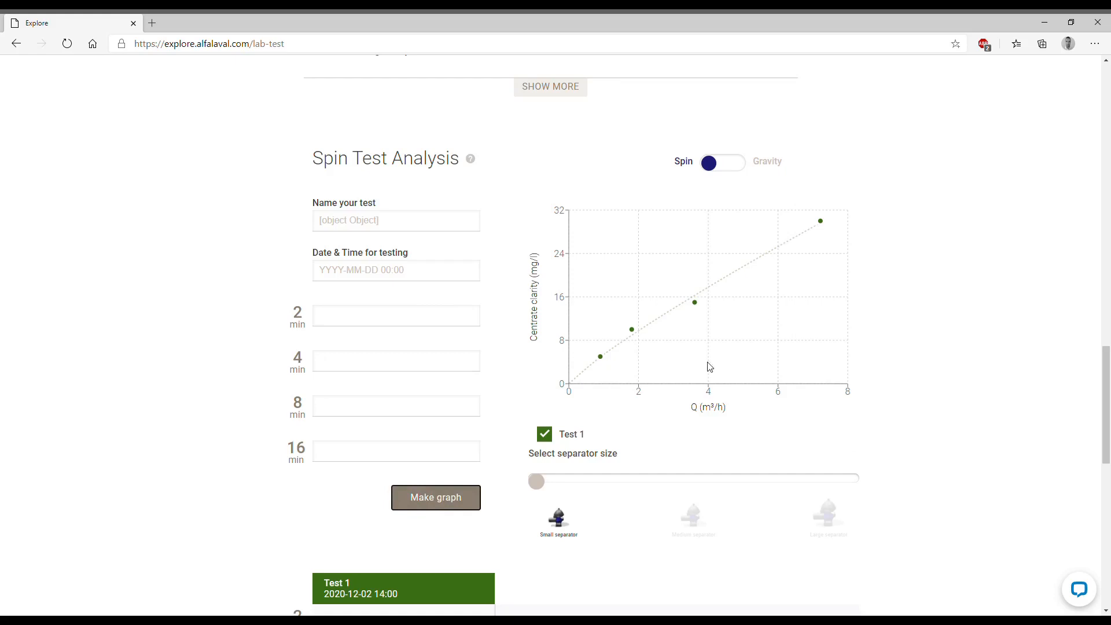
{"action": "mouse_move", "coordinate": [834, 304]}
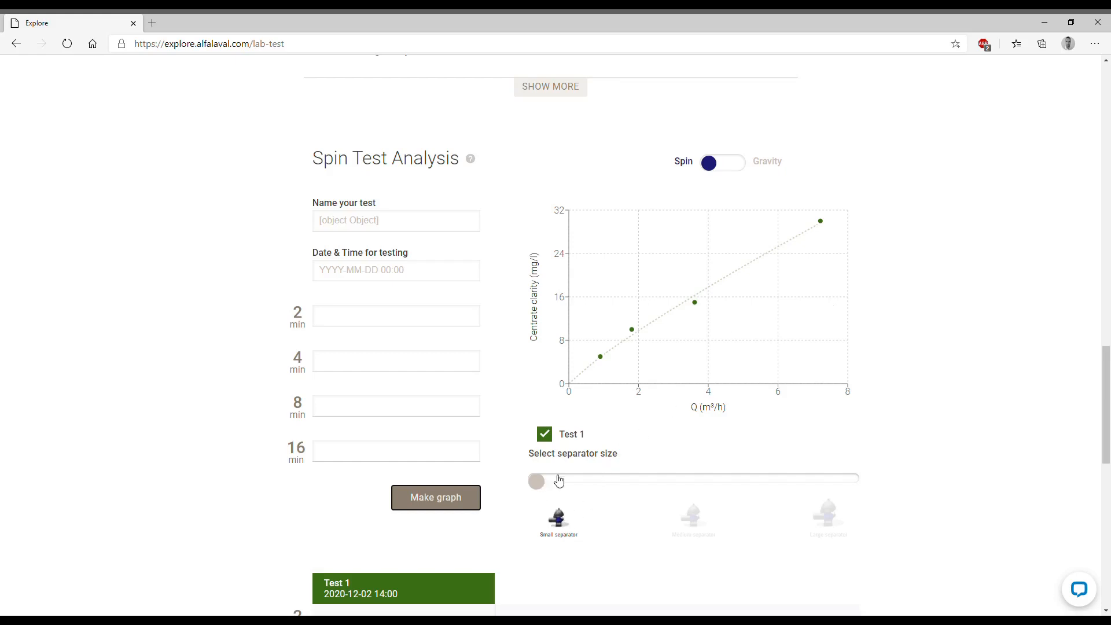
{"action": "mouse_move", "coordinate": [757, 290]}
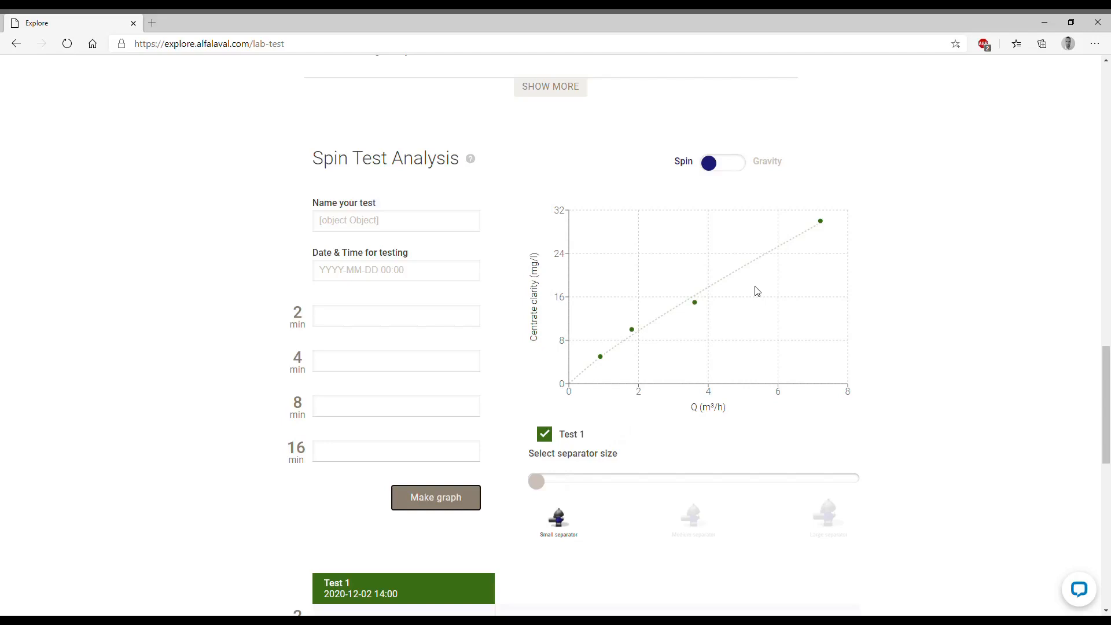
{"action": "mouse_move", "coordinate": [821, 231]}
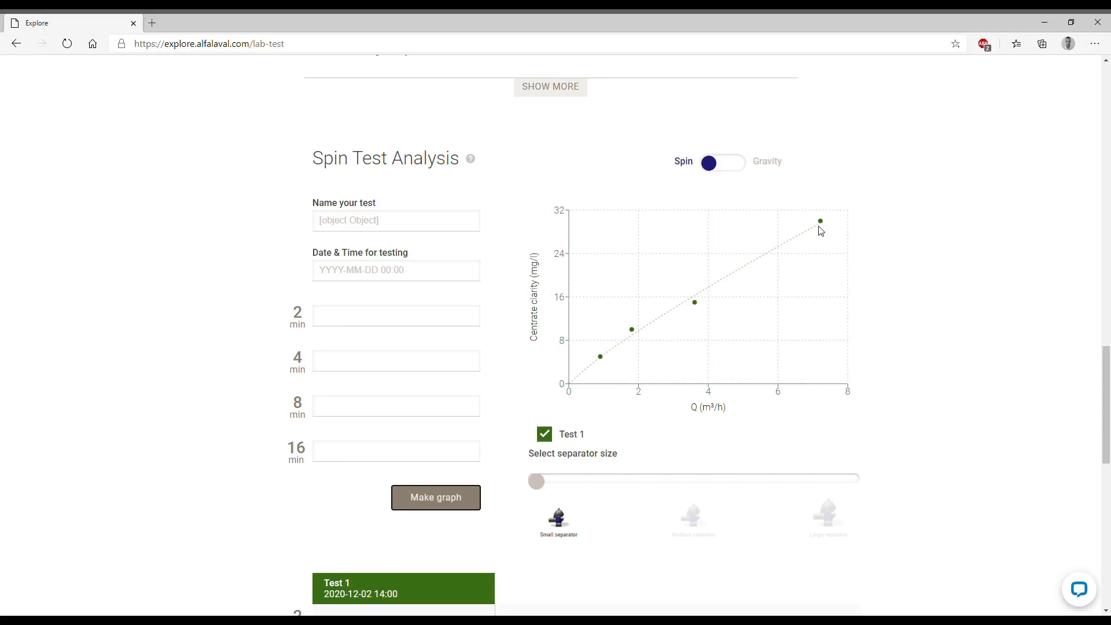
{"action": "mouse_move", "coordinate": [688, 395]}
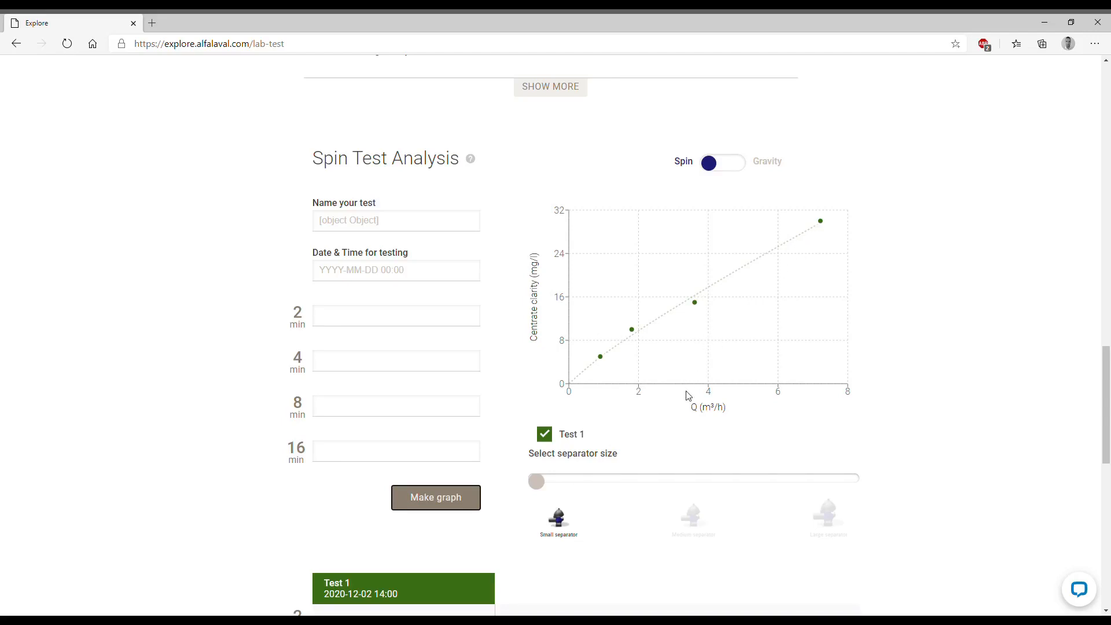
{"action": "mouse_move", "coordinate": [715, 383]}
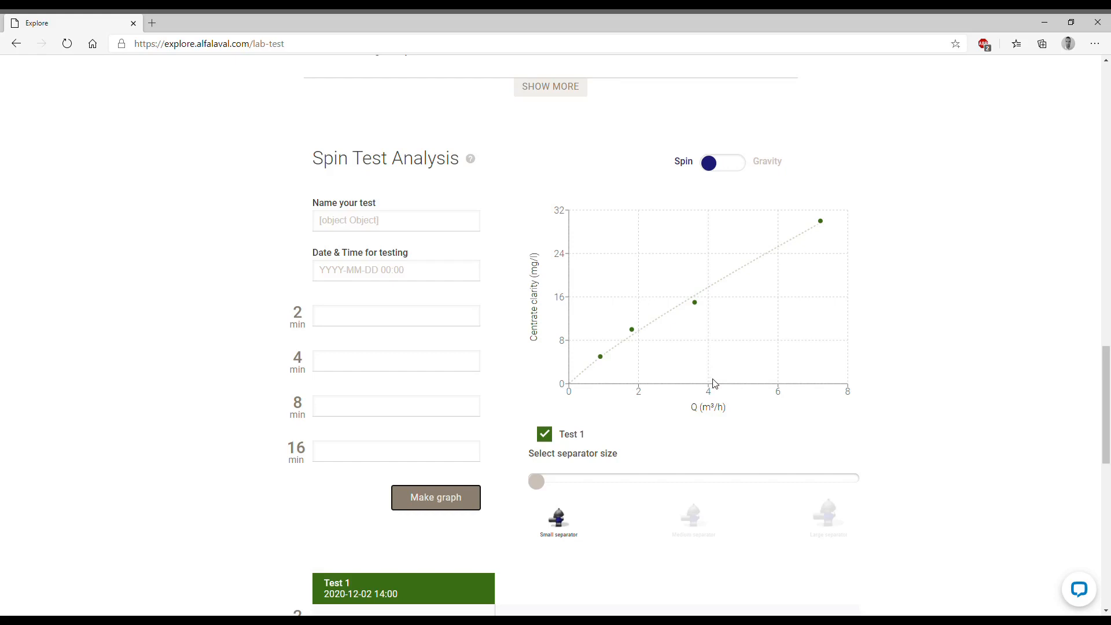
{"action": "mouse_move", "coordinate": [710, 396]}
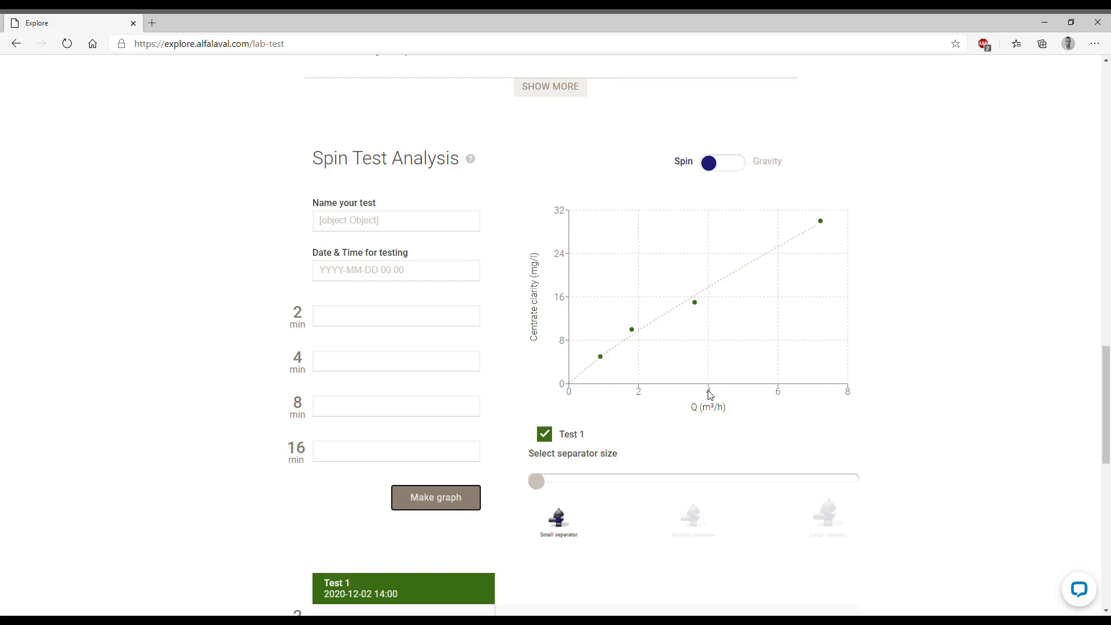
{"action": "mouse_move", "coordinate": [715, 290]}
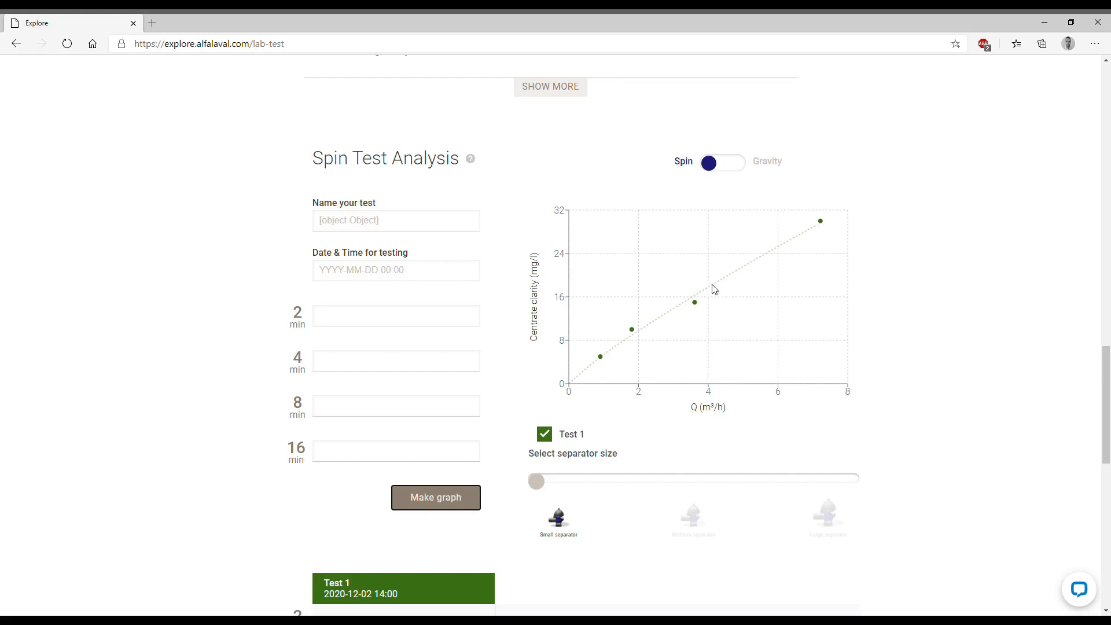
{"action": "mouse_move", "coordinate": [595, 288]}
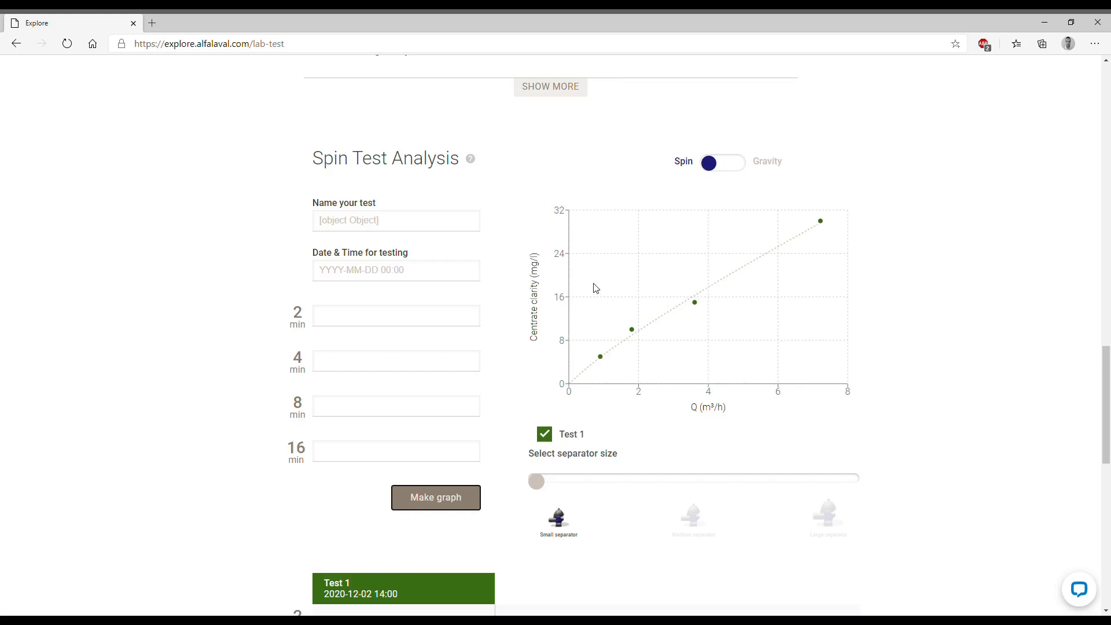
{"action": "mouse_move", "coordinate": [572, 287]}
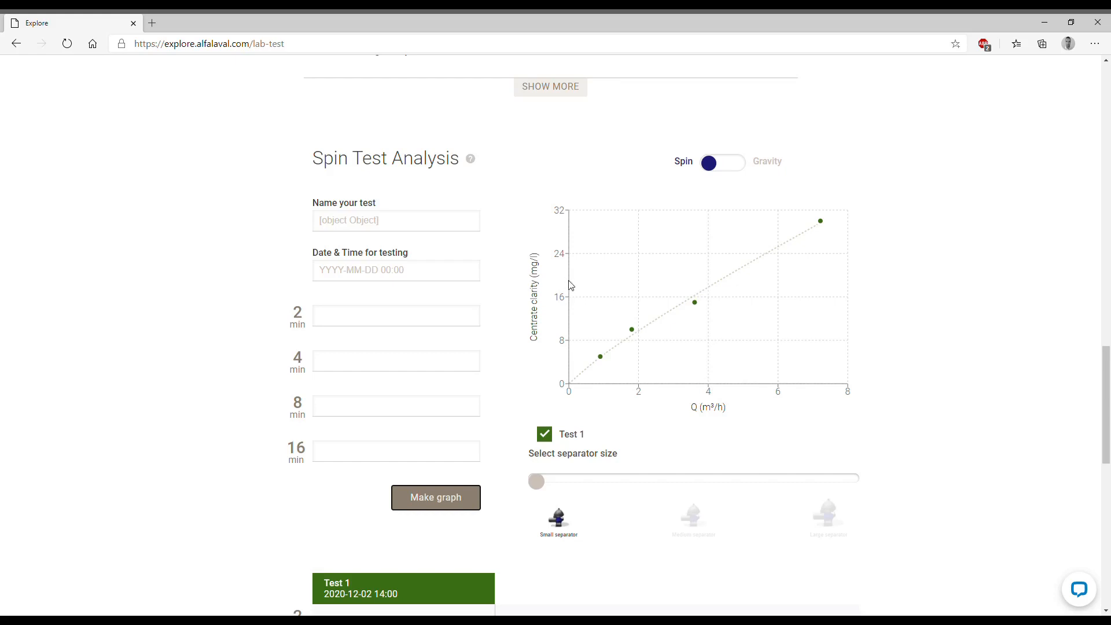
{"action": "mouse_move", "coordinate": [608, 482]}
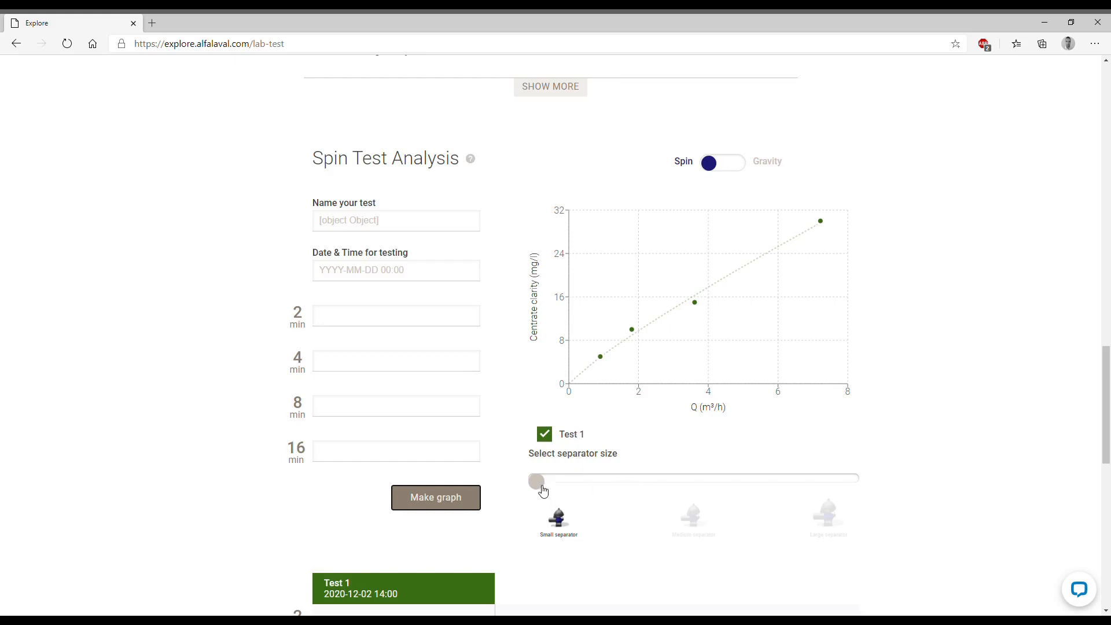
{"action": "mouse_move", "coordinate": [564, 487]}
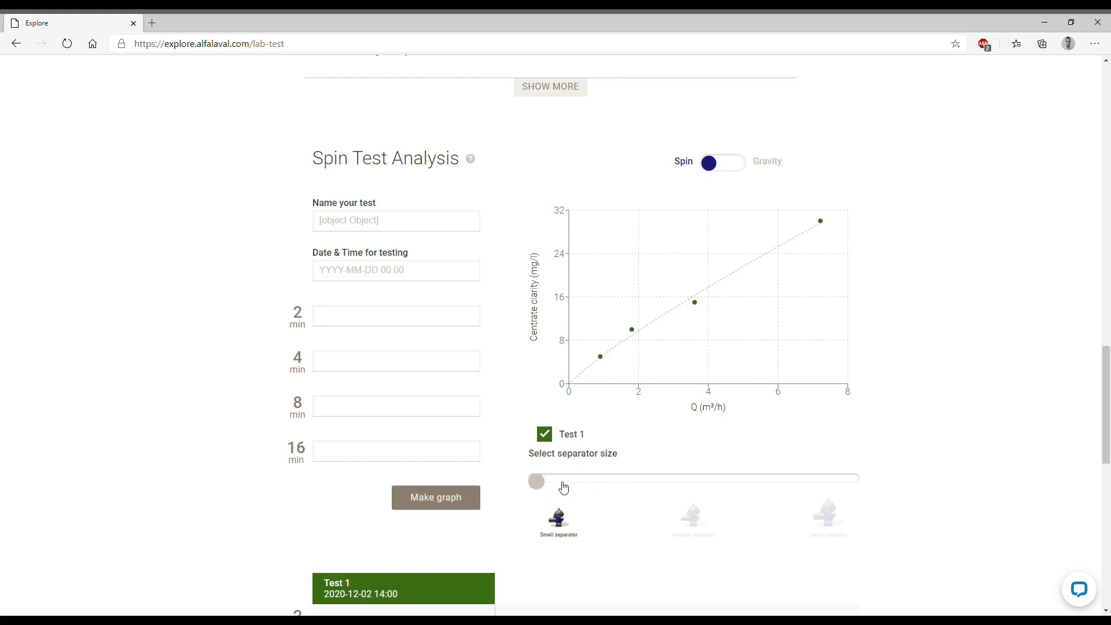
- Move the separator size slider to Large, then back to Medium separator for a 0–100 m³/h flow axis
{"action": "left_click_drag", "start_coordinate": [536, 481], "coordinate": [694, 481]}
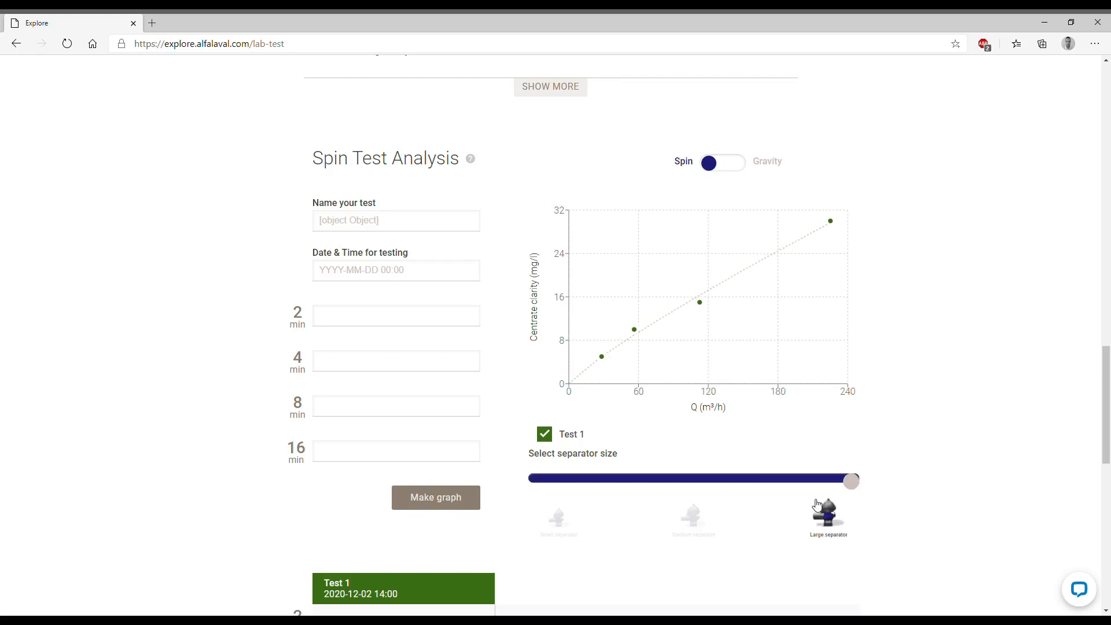
{"action": "mouse_move", "coordinate": [812, 503]}
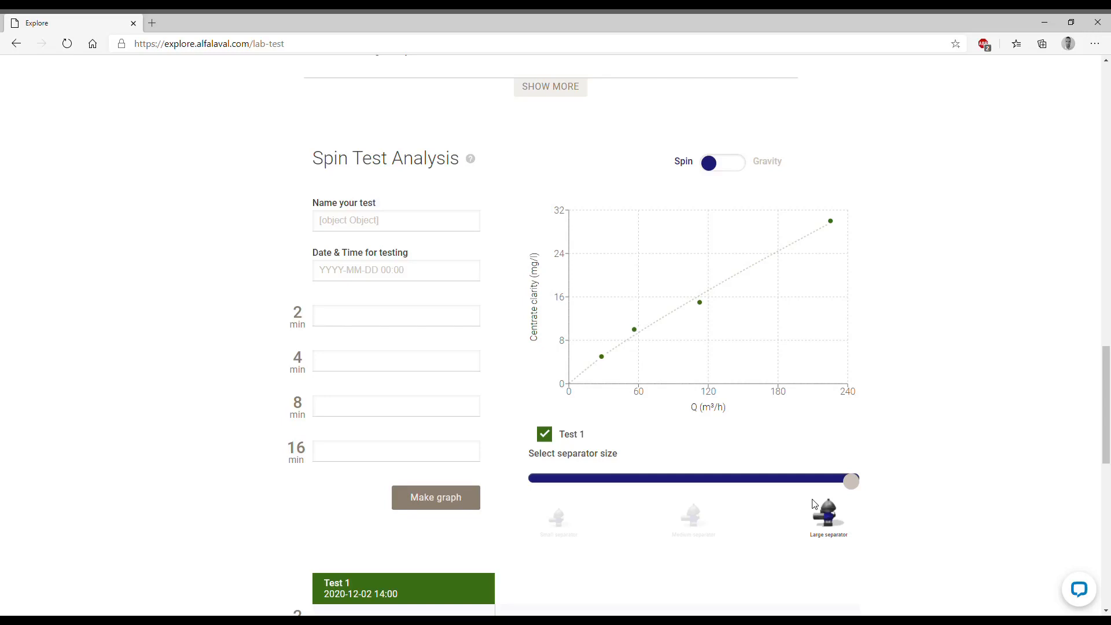
{"action": "mouse_move", "coordinate": [701, 355]}
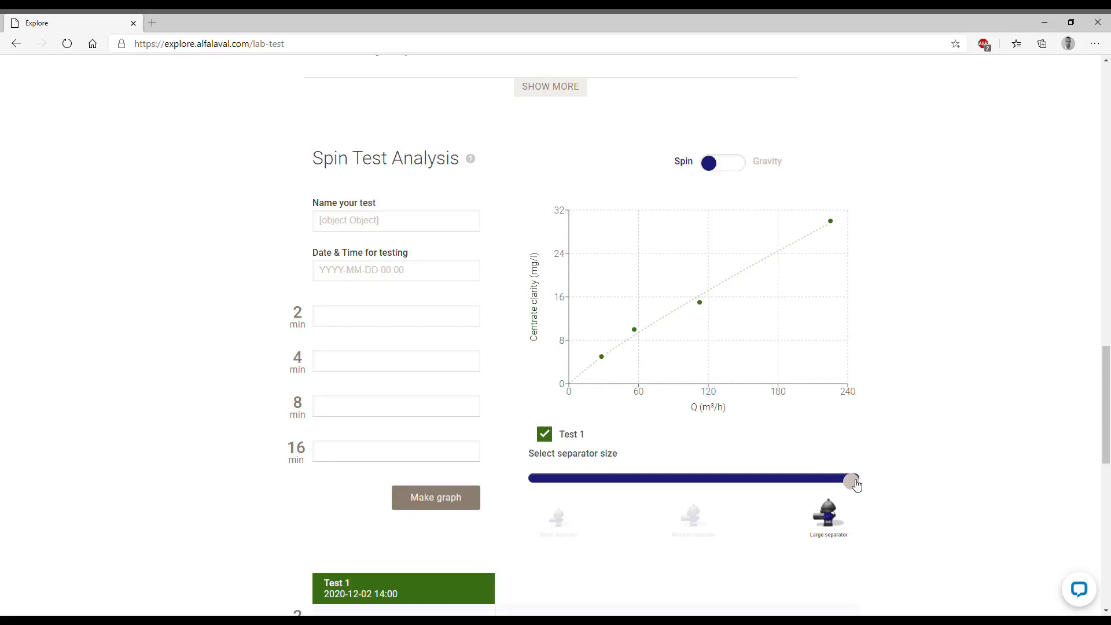
{"action": "left_click_drag", "start_coordinate": [854, 482], "coordinate": [693, 482]}
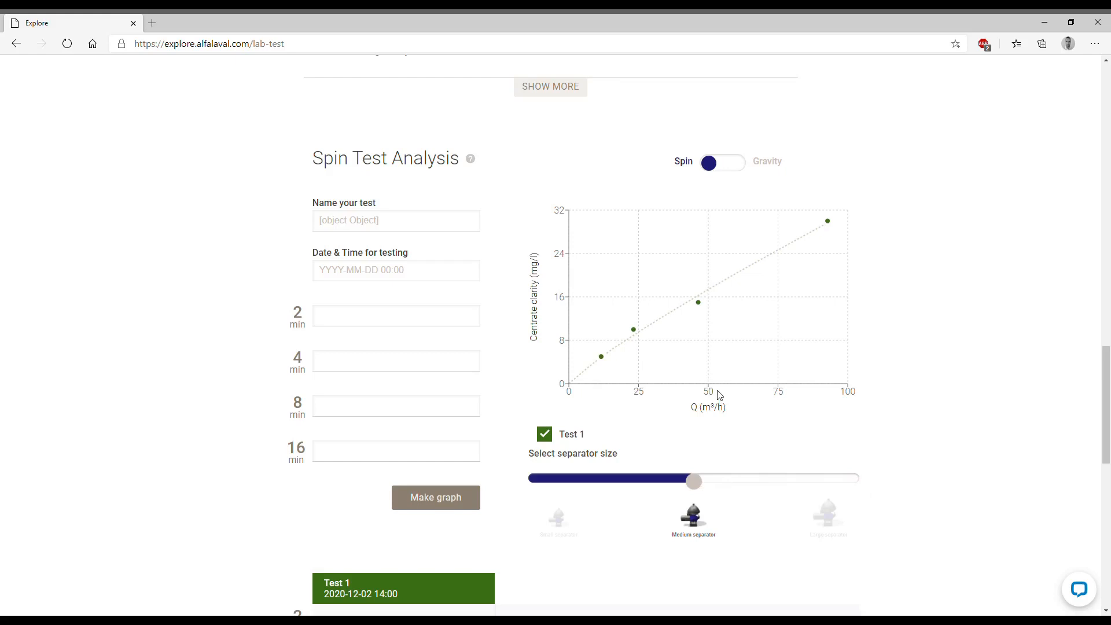
{"action": "mouse_move", "coordinate": [363, 236]}
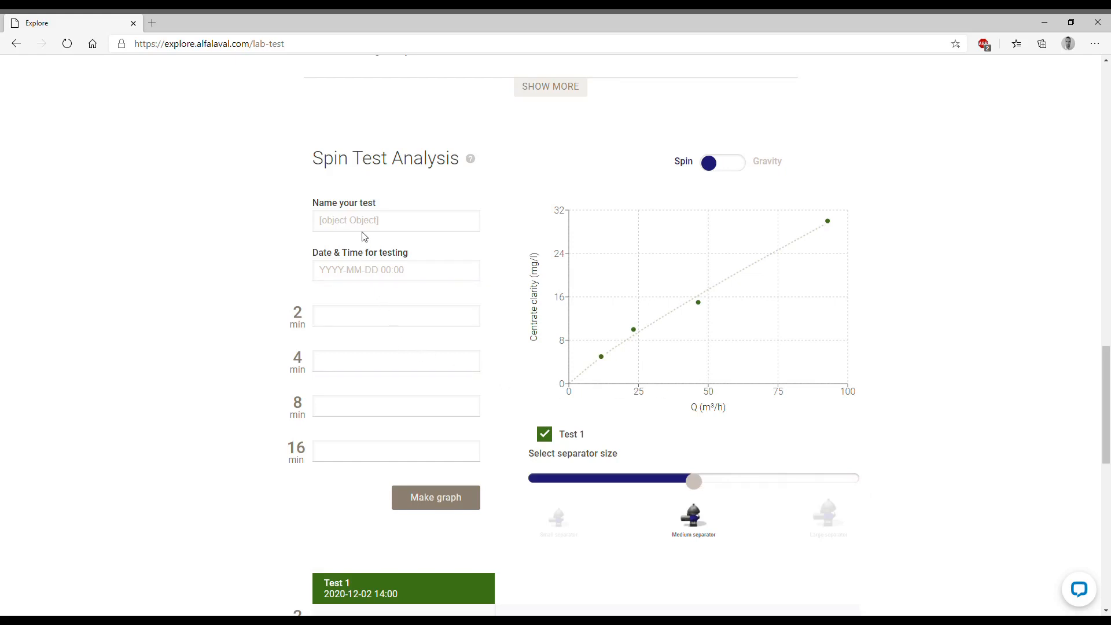
{"action": "left_click", "coordinate": [396, 220]}
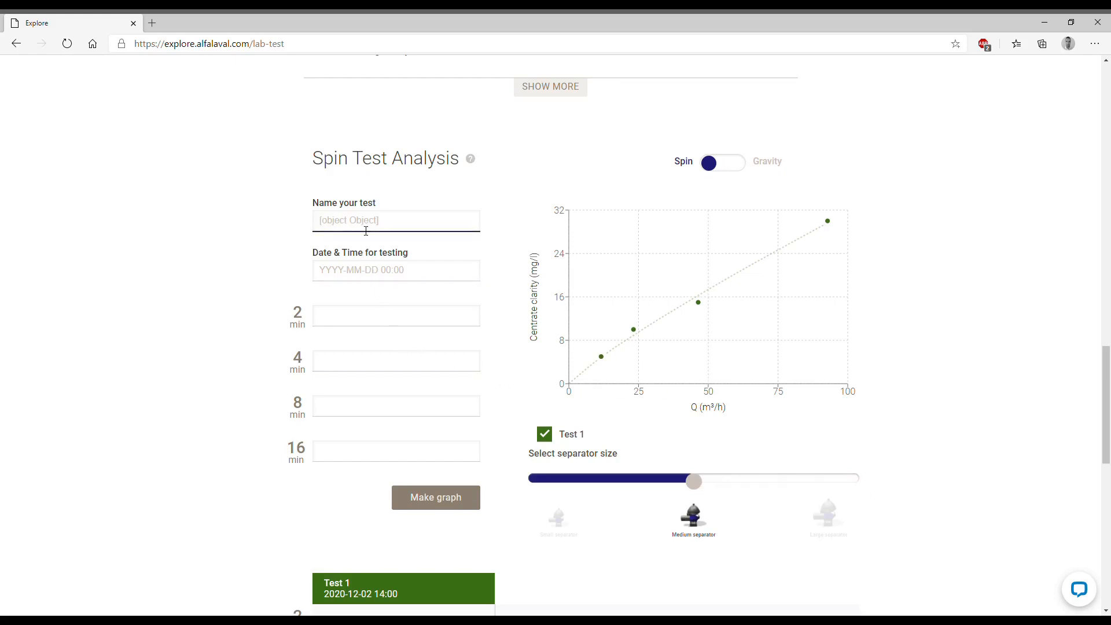
{"action": "type", "text": "Test"}
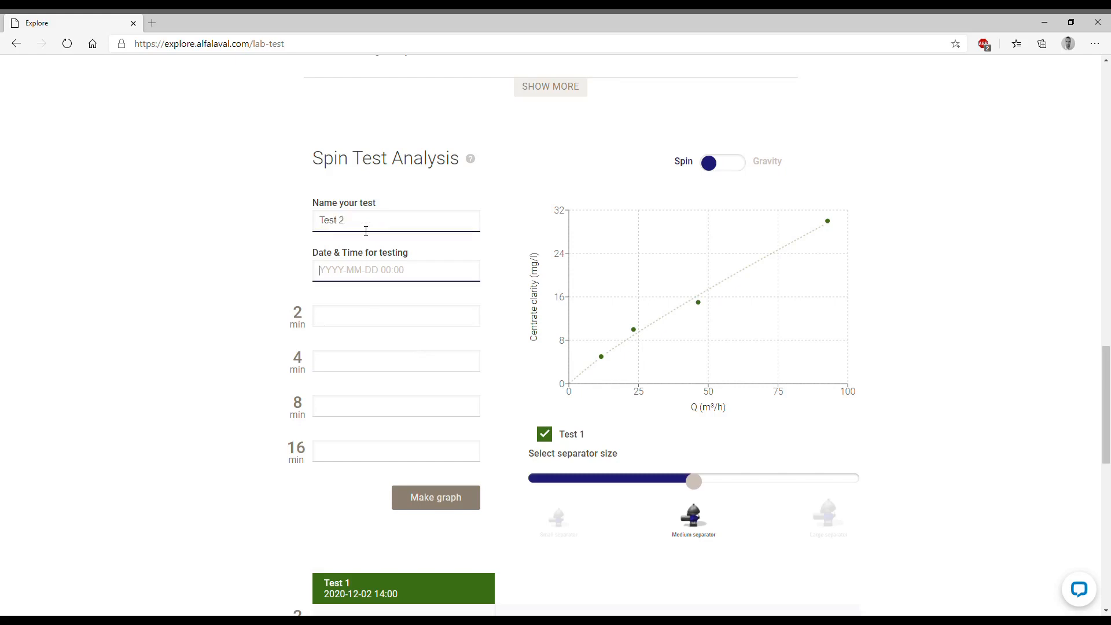
{"action": "type", "text": "2020-12-01"}
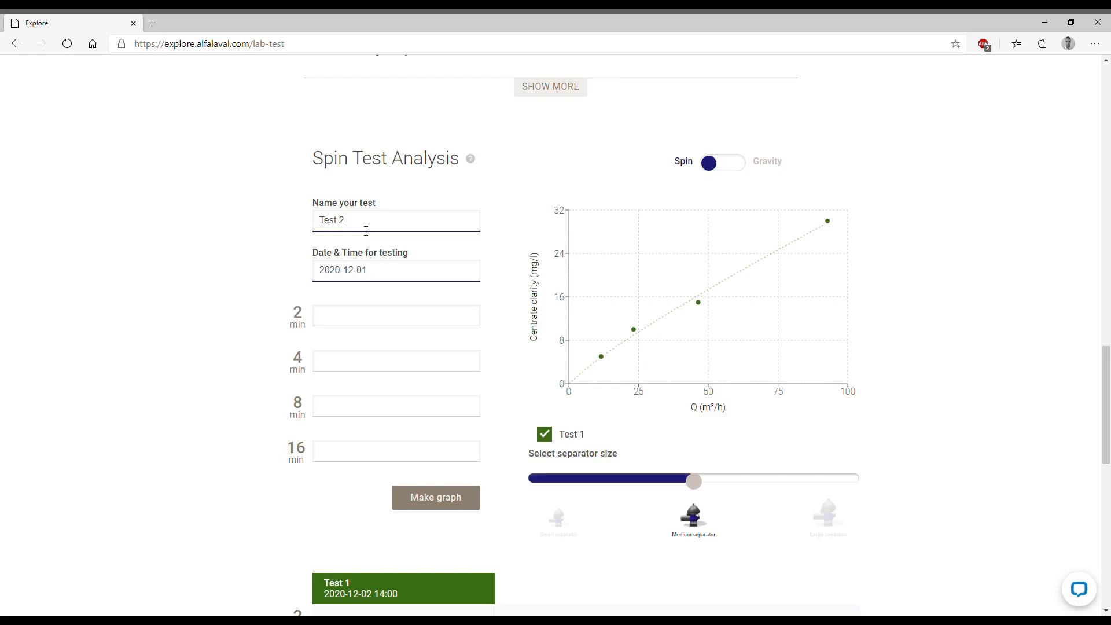
{"action": "left_click", "coordinate": [396, 270]}
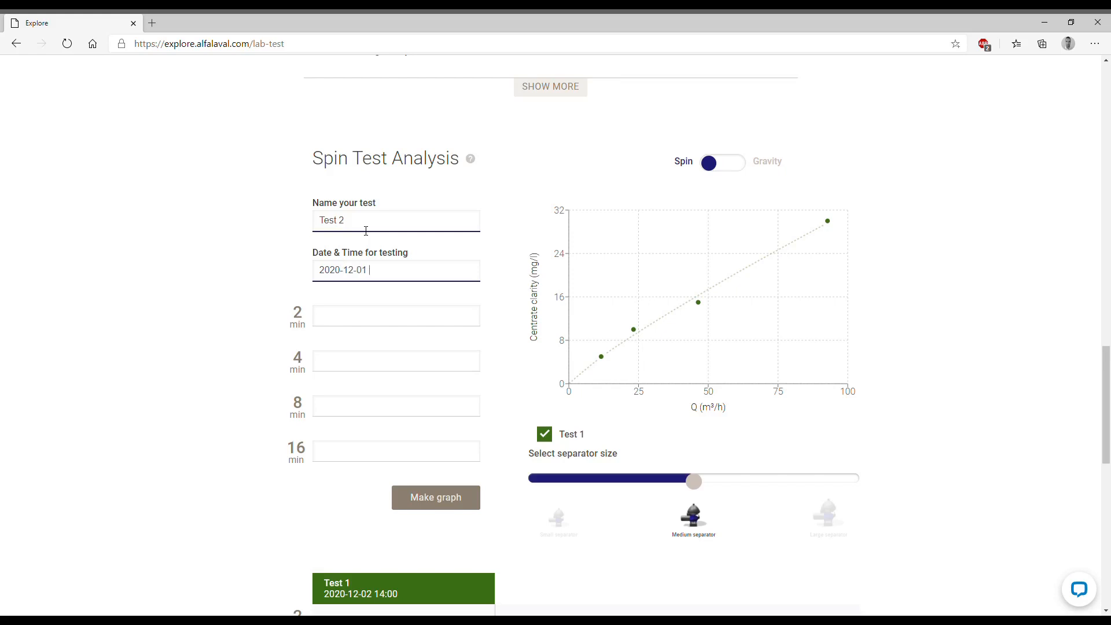
{"action": "type", "text": "14:00"}
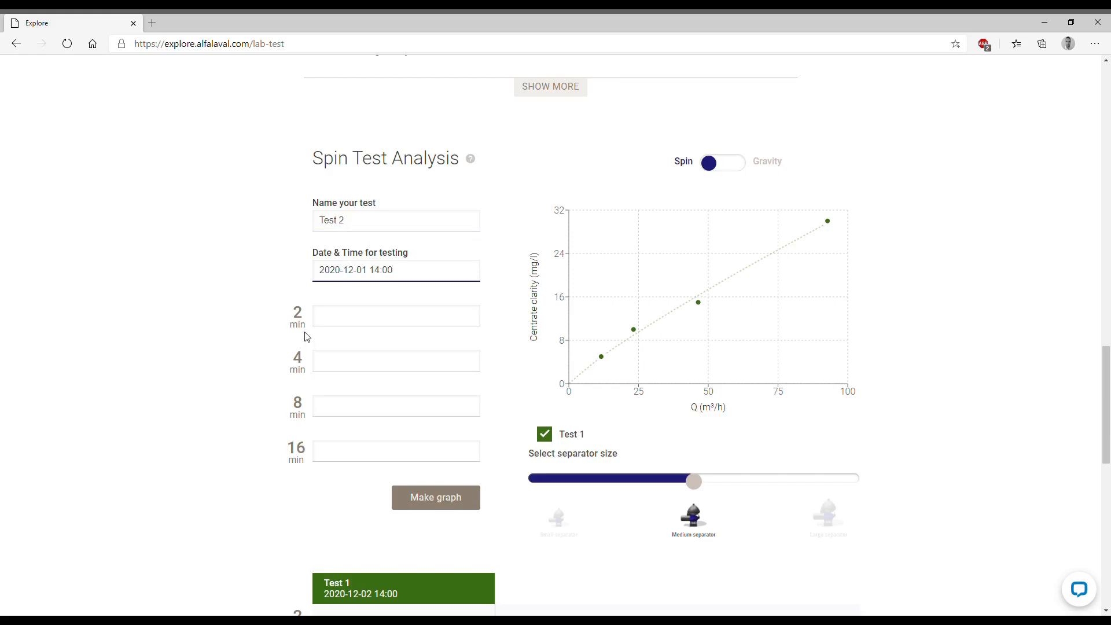
- Enter Test 2's readings of 35, 17, 8 and 2 for the 2, 4, 8 and 16 minute spin times
{"action": "left_click", "coordinate": [396, 315]}
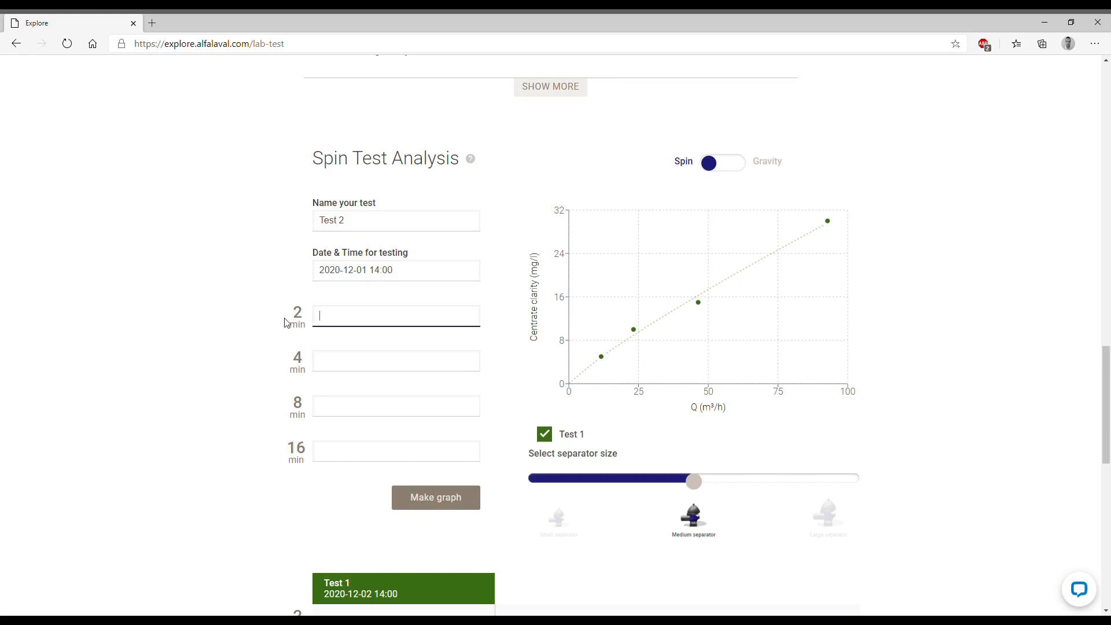
{"action": "type", "text": "32"}
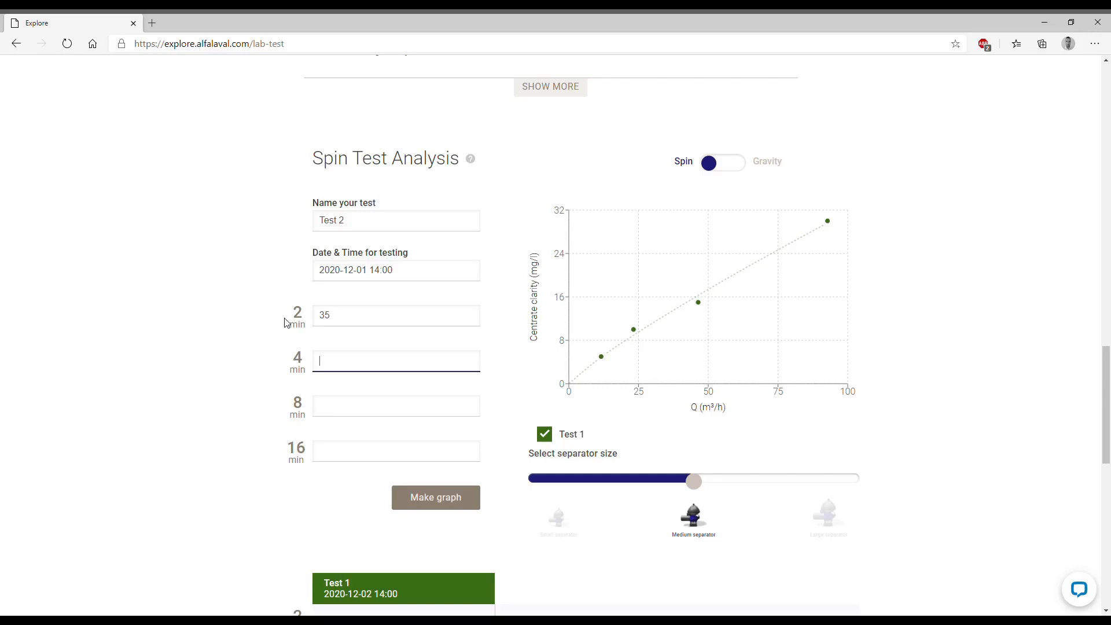
{"action": "scroll", "scroll_direction": "down", "scroll_amount": 3}
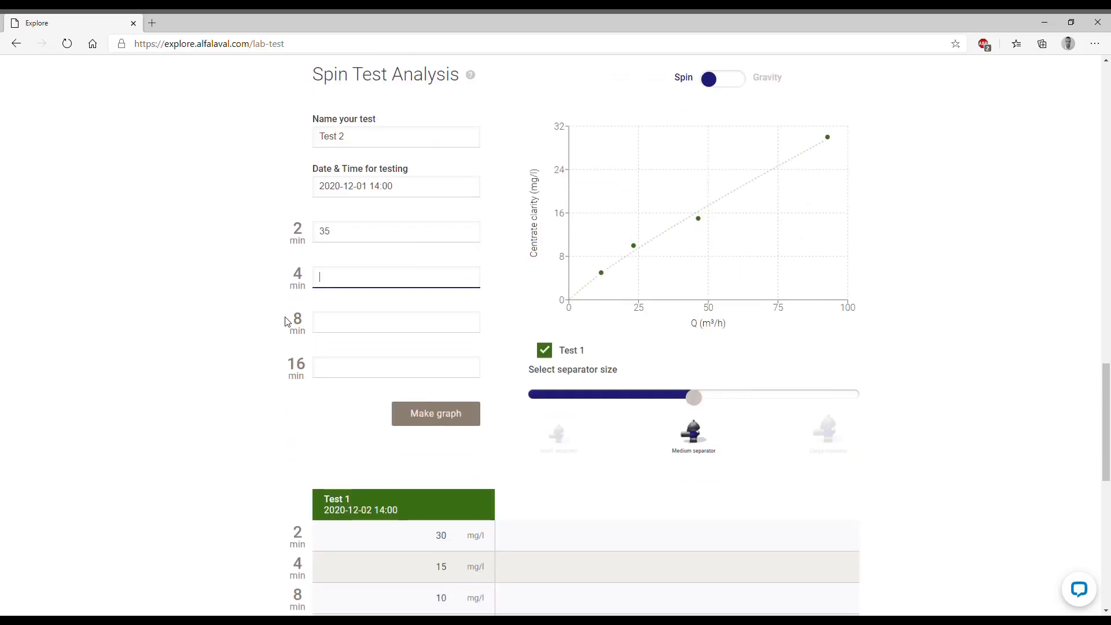
{"action": "type", "text": "17"}
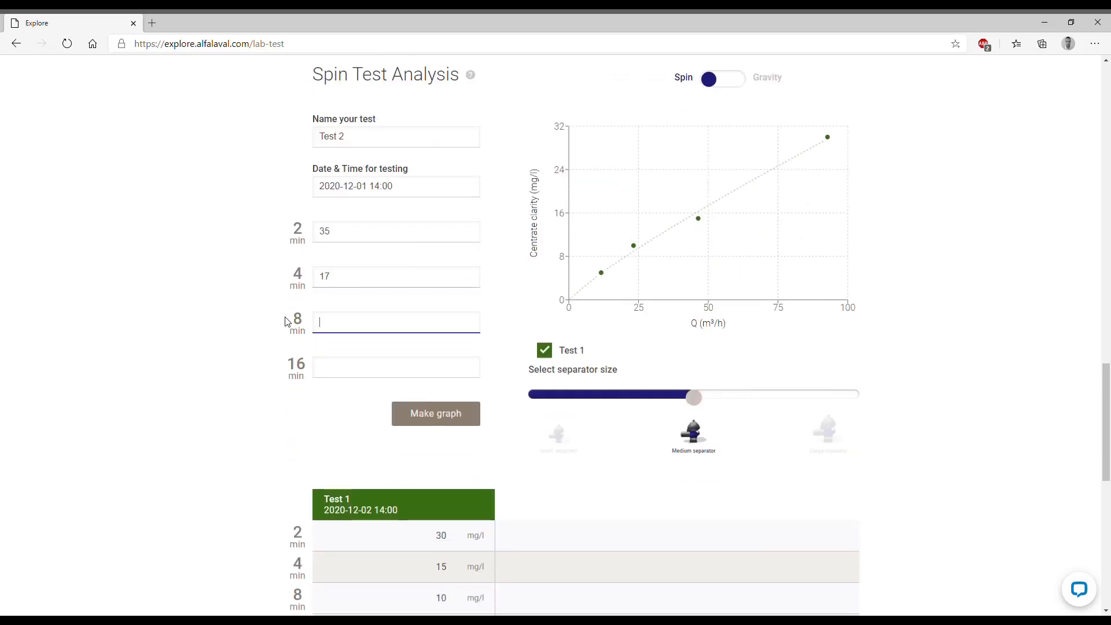
{"action": "type", "text": "2"}
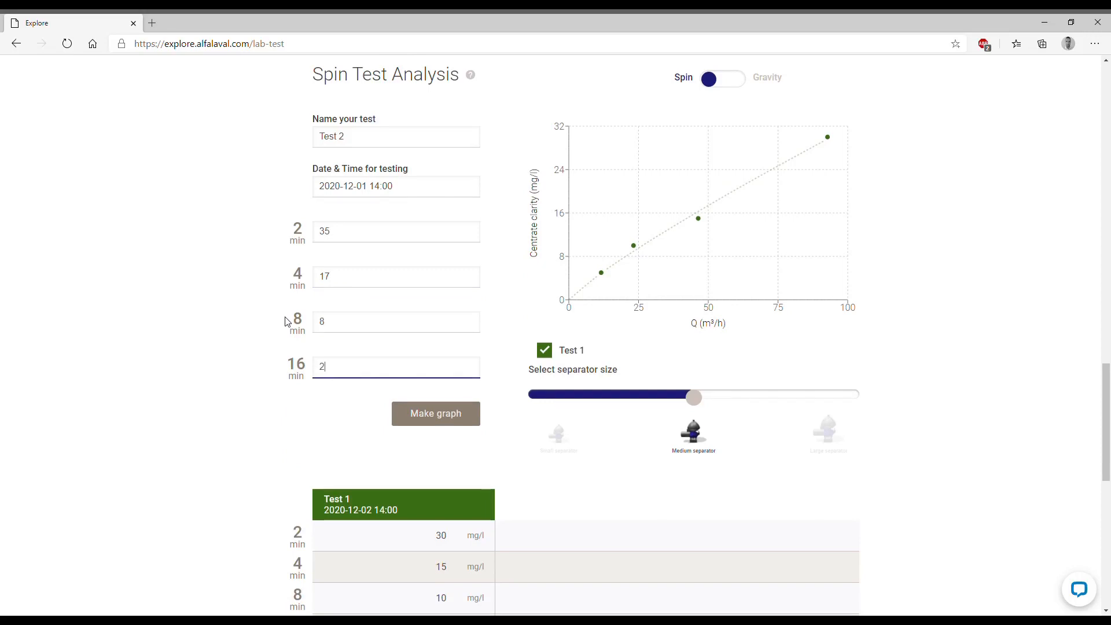
{"action": "mouse_move", "coordinate": [341, 432]}
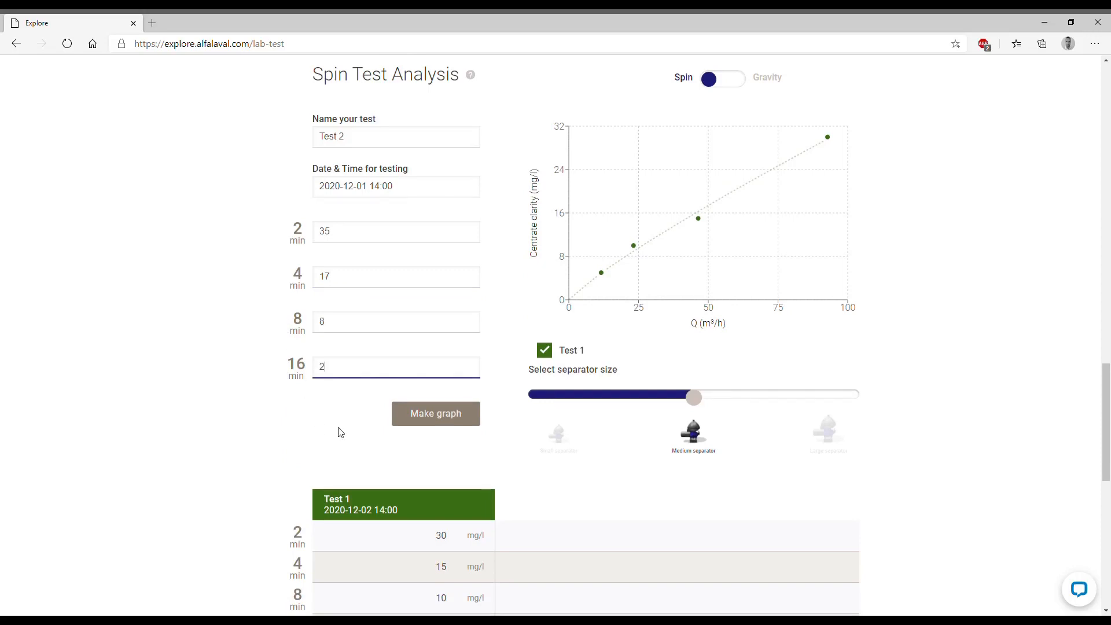
- Make the graph again so Test 2 is plotted and tabulated alongside Test 1
{"action": "left_click", "coordinate": [435, 413]}
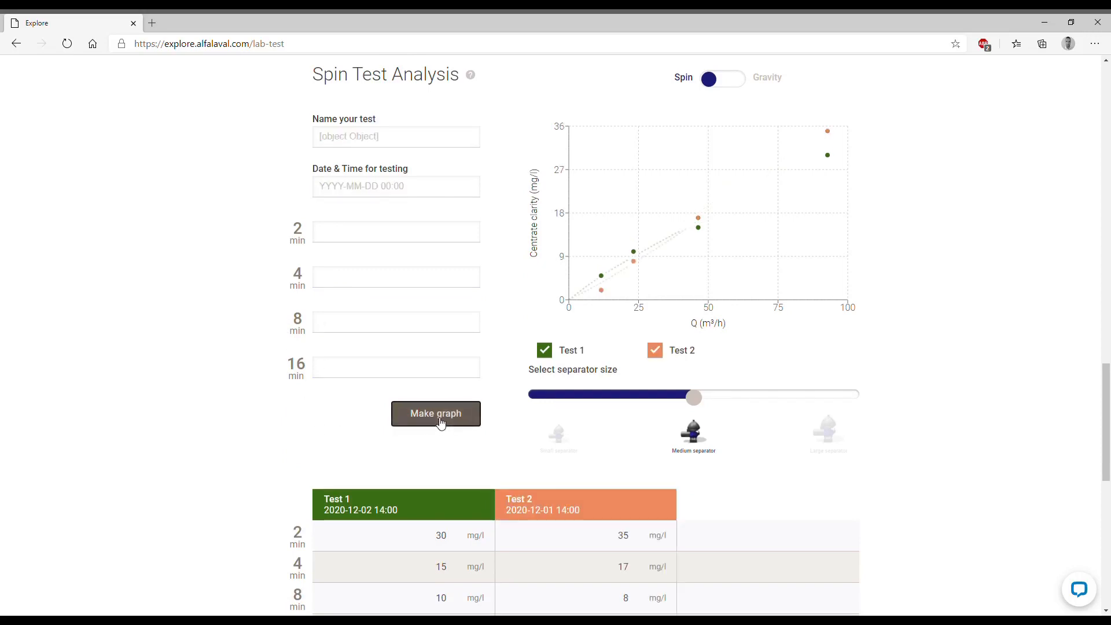
{"action": "left_click", "coordinate": [435, 413]}
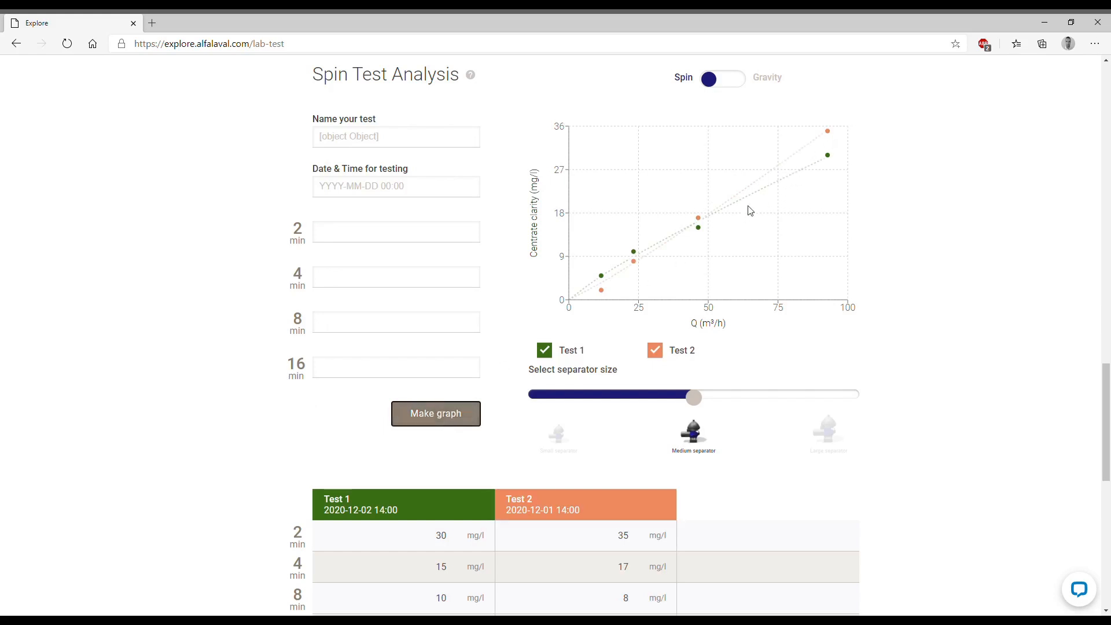
{"action": "mouse_move", "coordinate": [636, 245]}
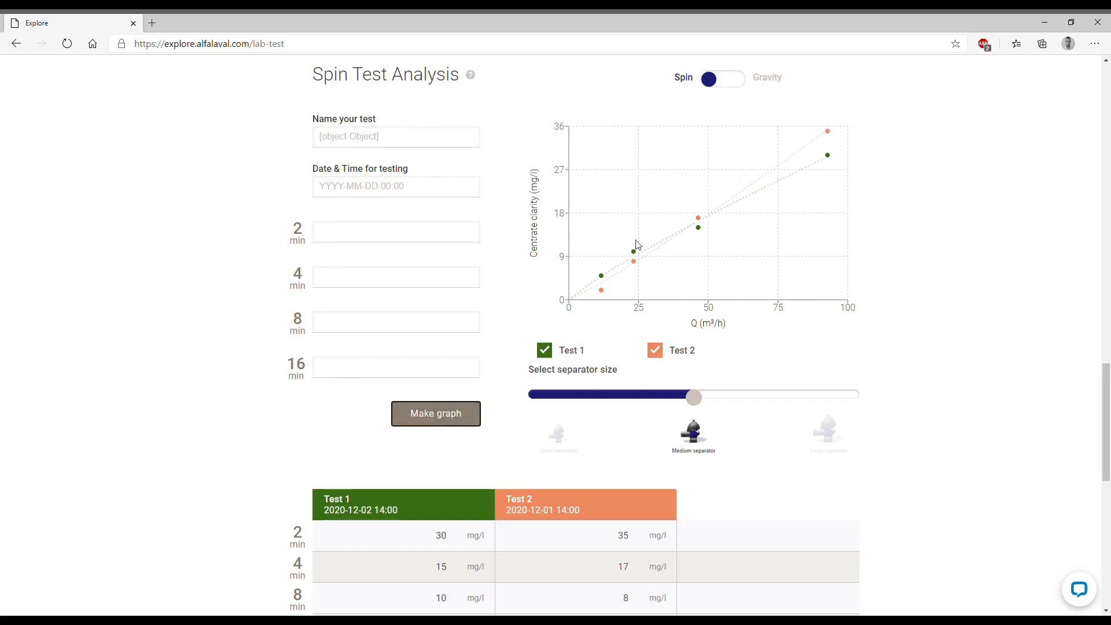
{"action": "mouse_move", "coordinate": [841, 150]}
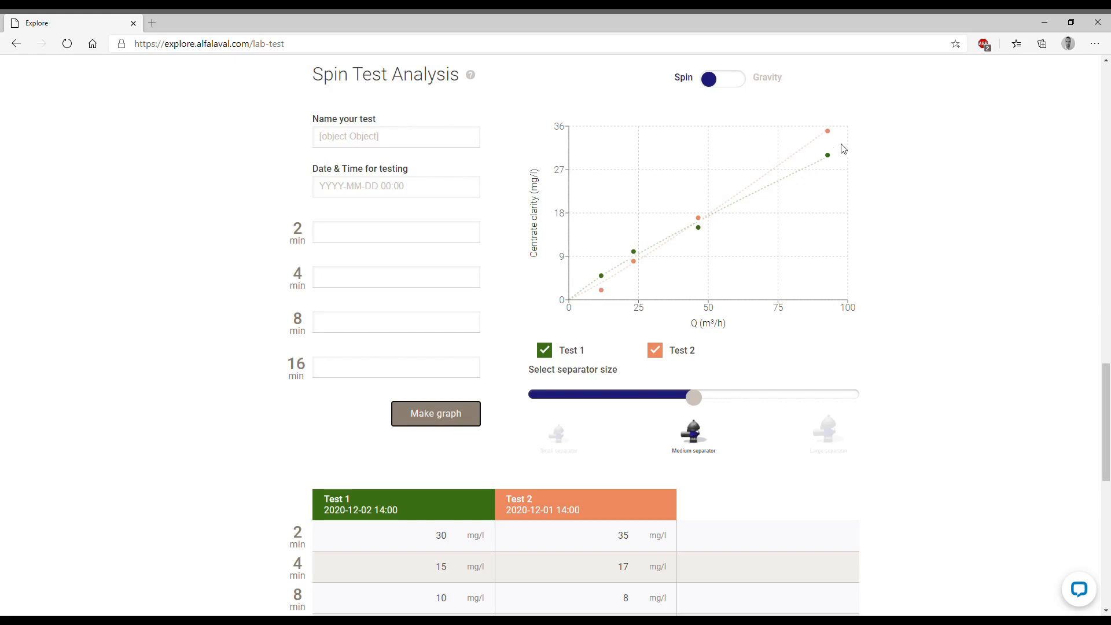
{"action": "mouse_move", "coordinate": [701, 250]}
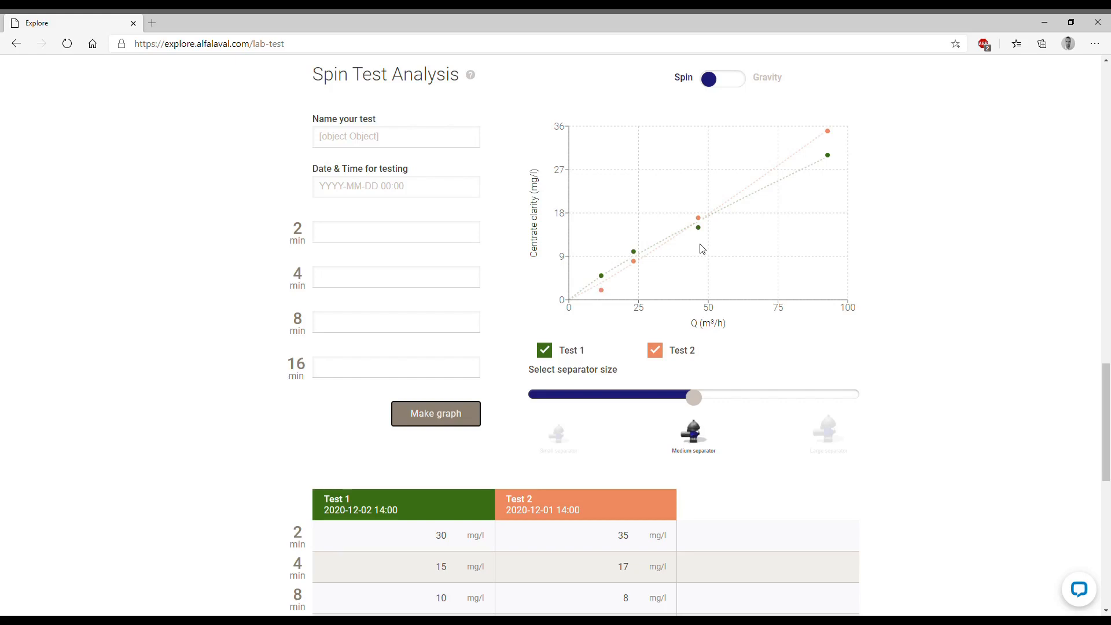
- Continue from the results table to the overview via 'Go to overview'
{"action": "scroll", "scroll_direction": "down", "scroll_amount": 3}
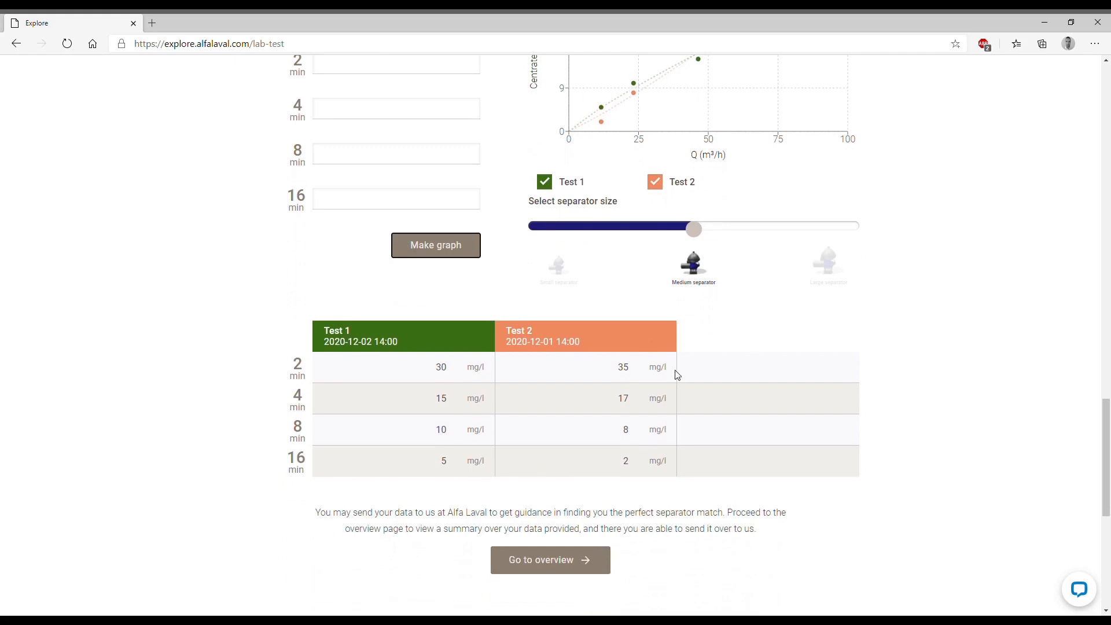
{"action": "scroll", "scroll_direction": "down", "scroll_amount": 3}
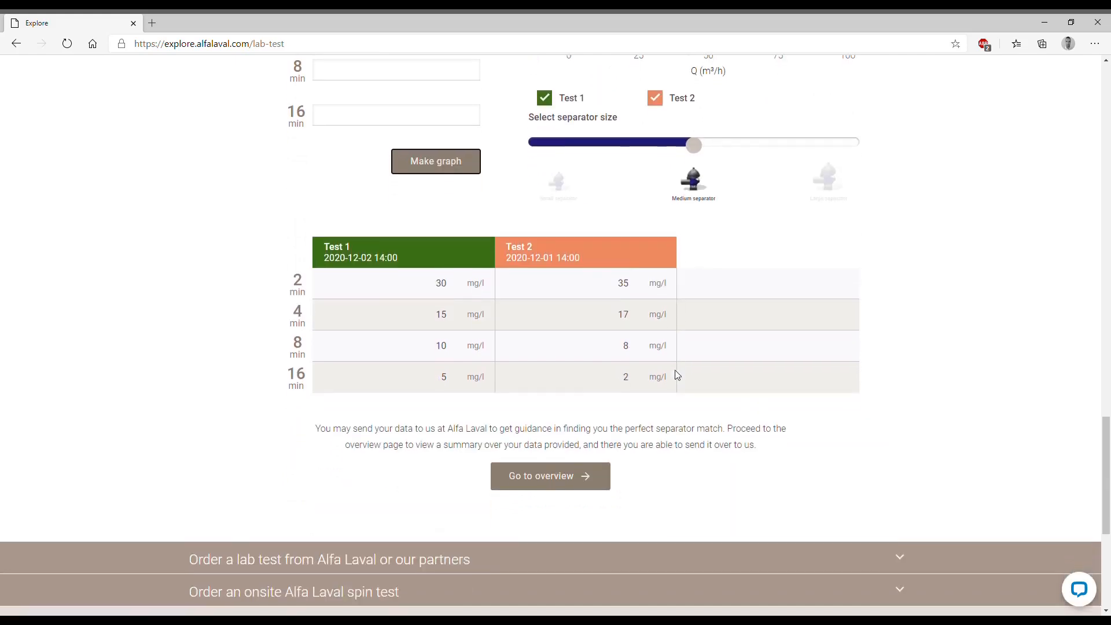
{"action": "left_click", "coordinate": [550, 476]}
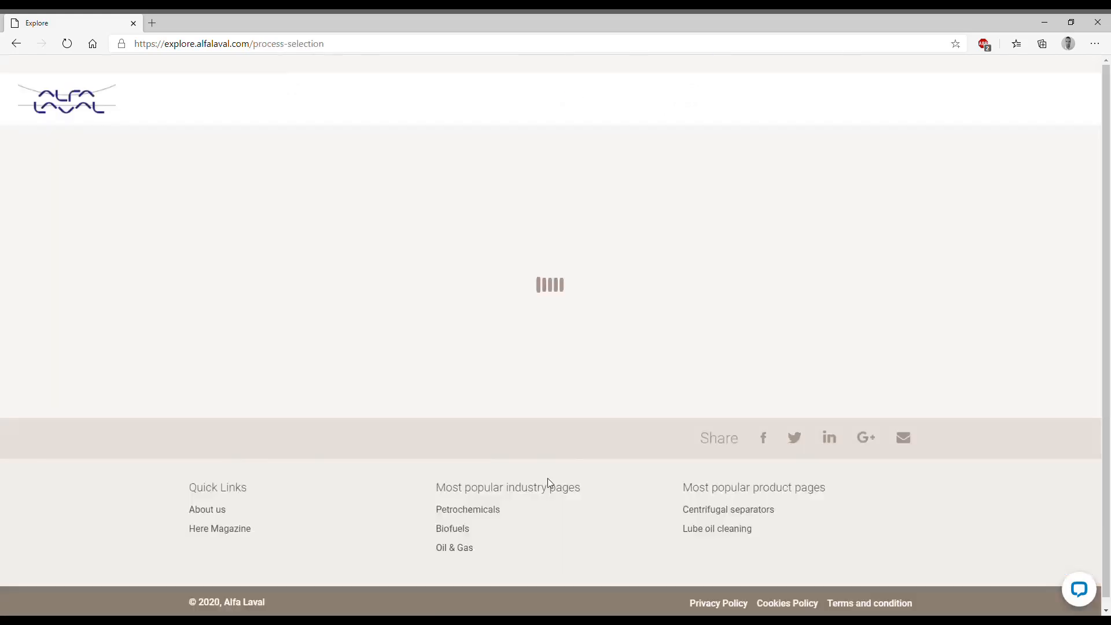